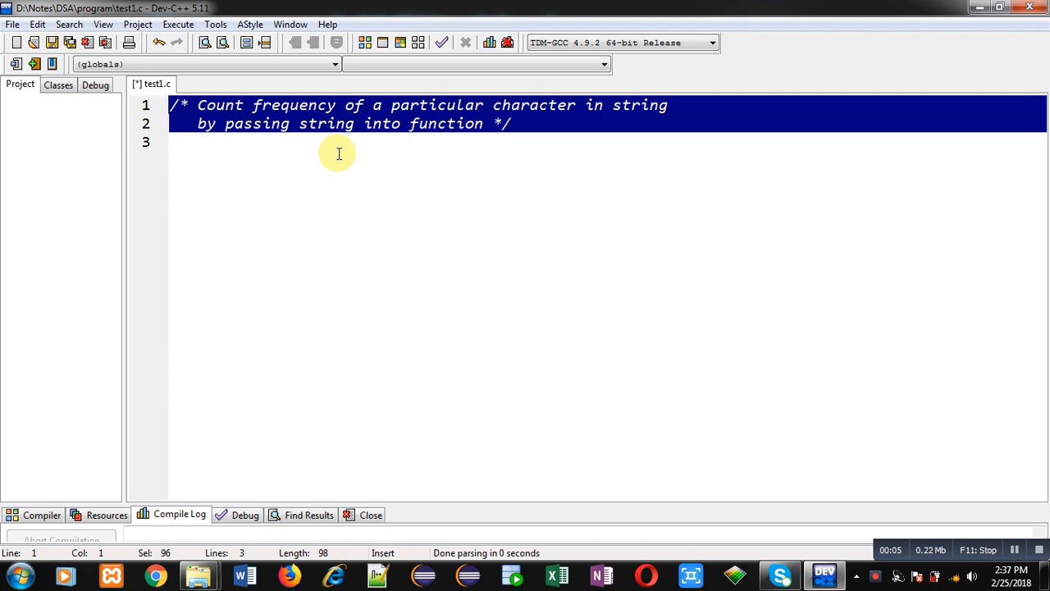
mouse_move(472, 123)
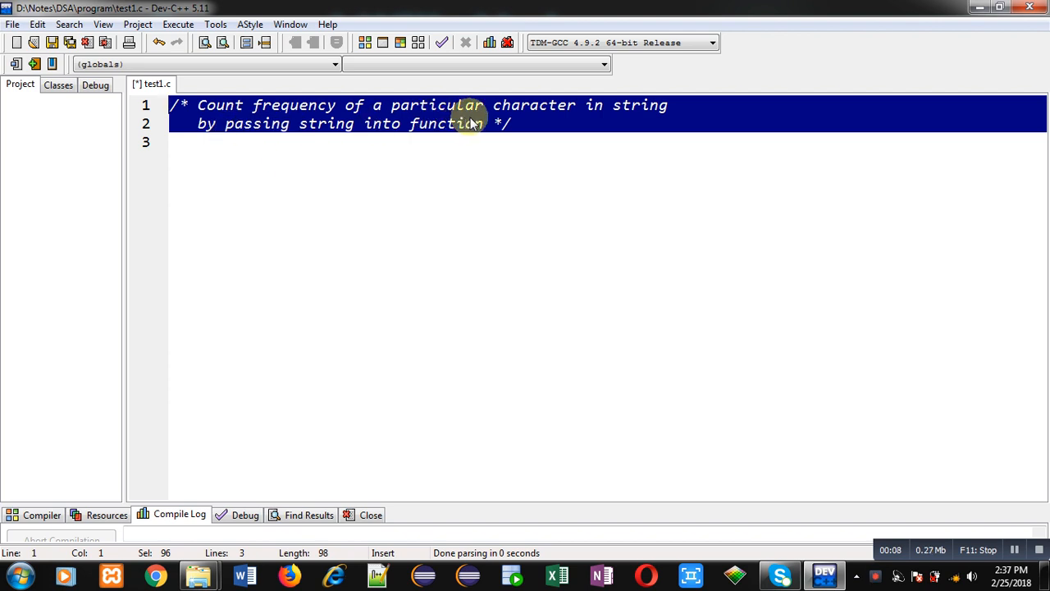
mouse_move(608, 128)
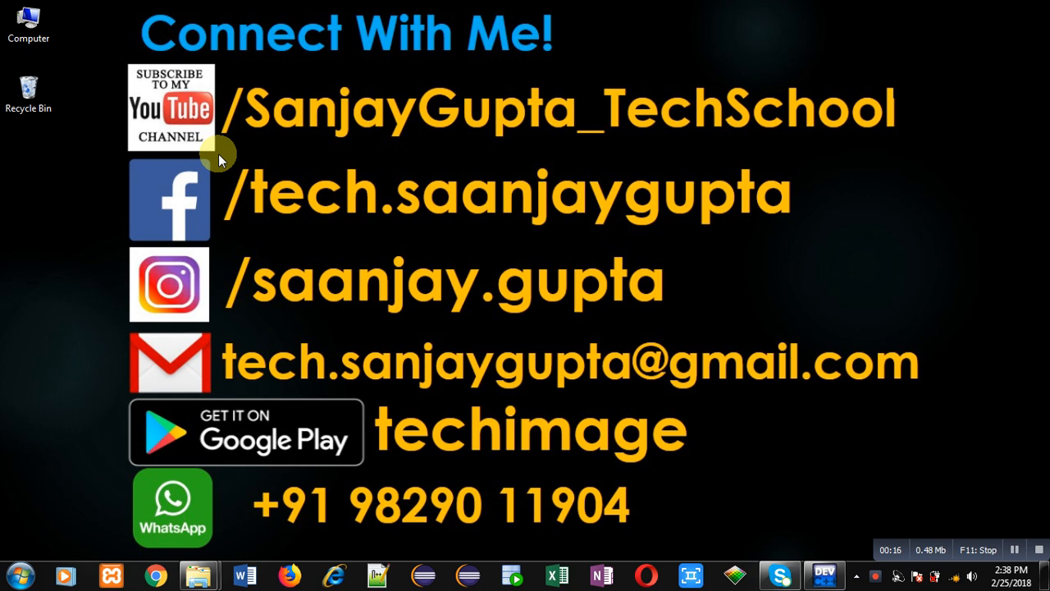
mouse_move(349, 156)
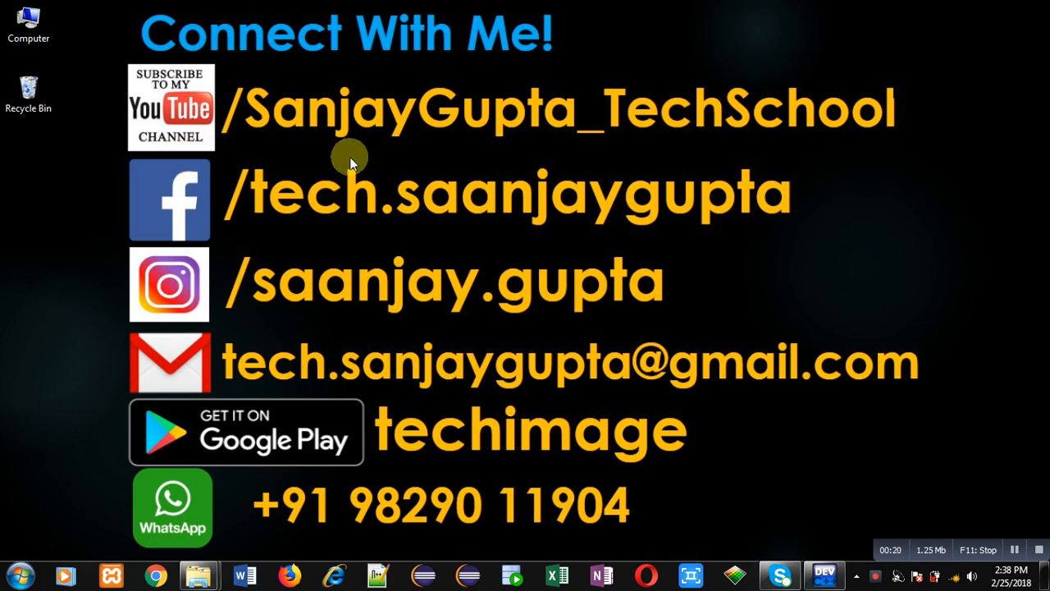
mouse_move(614, 154)
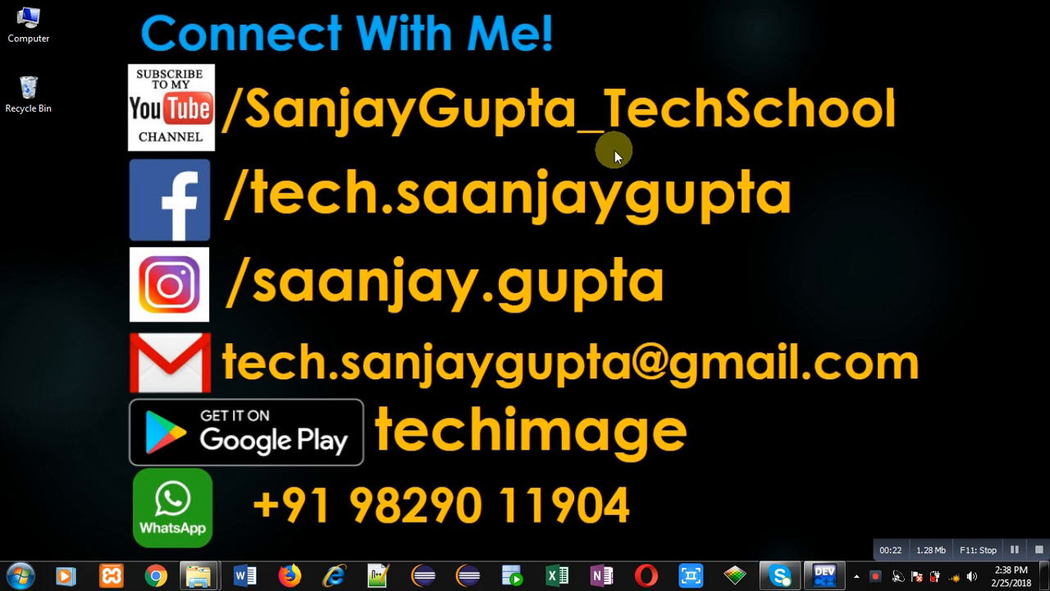
mouse_move(472, 476)
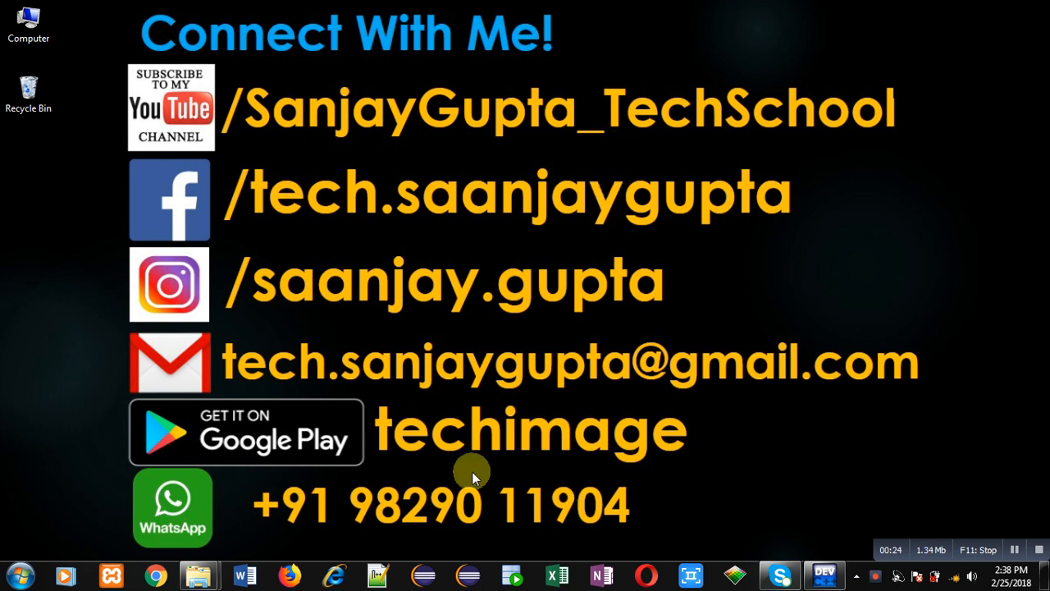
mouse_move(631, 468)
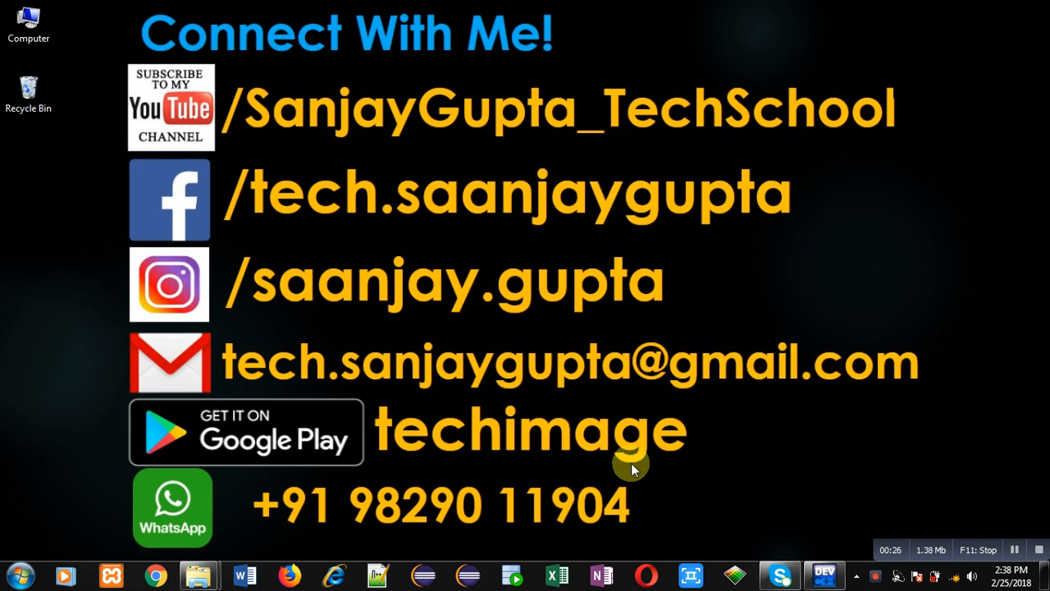
- Add #include<stdio.h> on line 3 below the comment
click(824, 575)
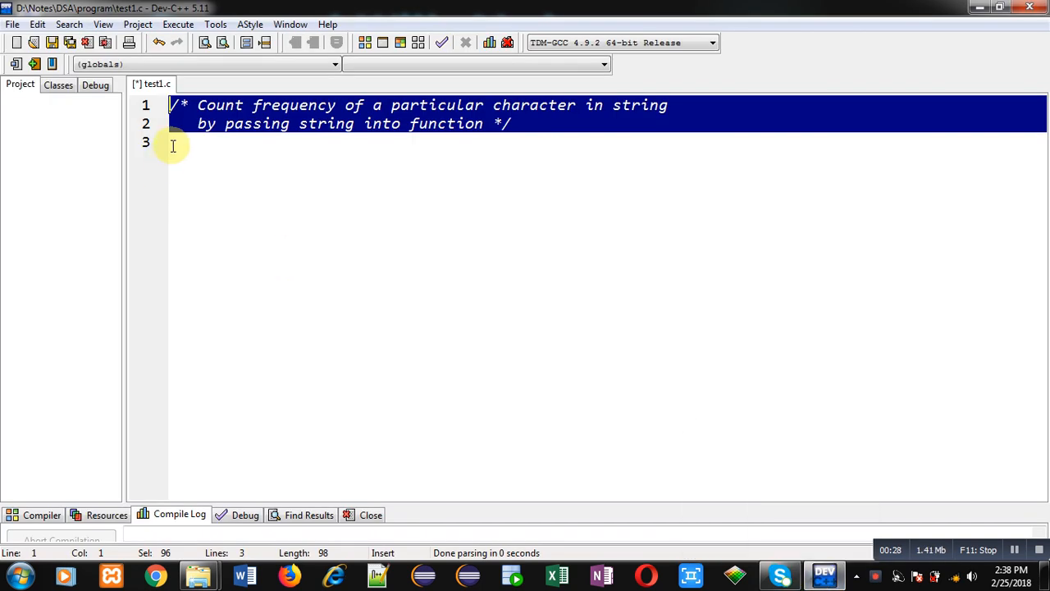
text(#)
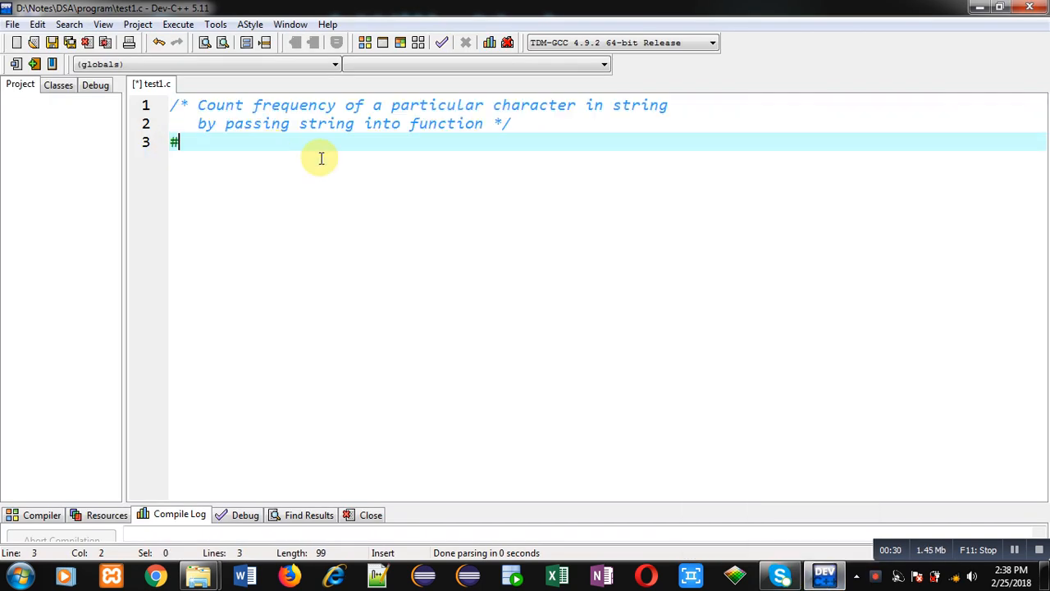
text(include<st>)
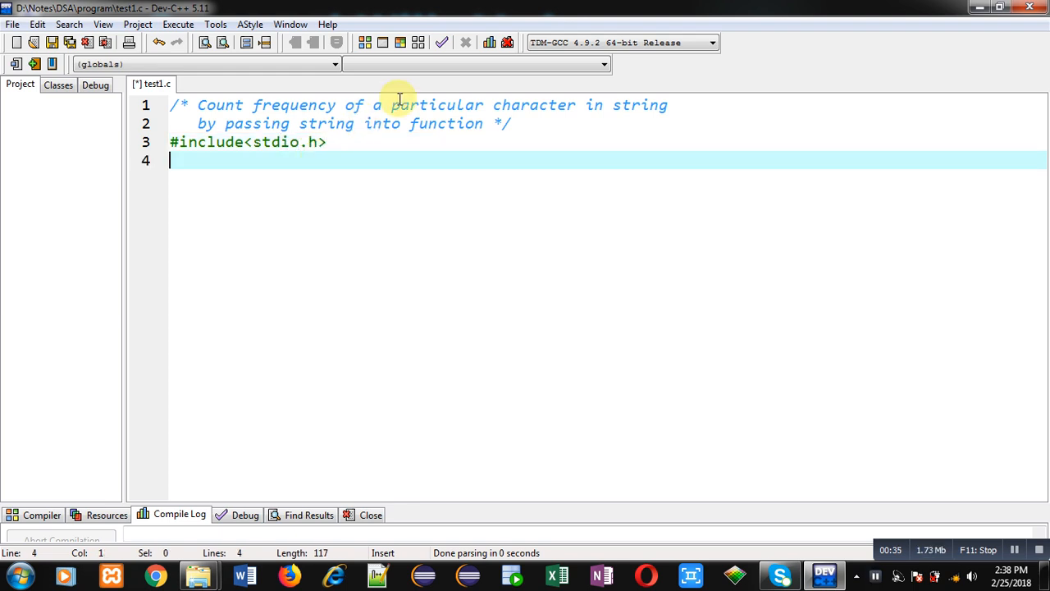
- Declare the prototype int count(char[],char) with a //function declaration comment
text(int)
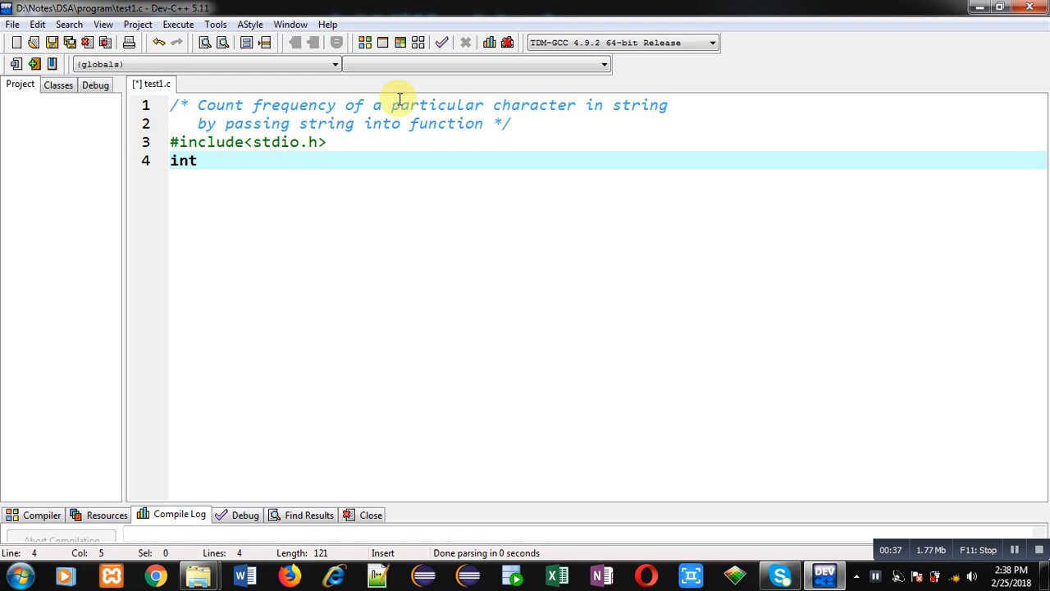
text(count(cha))
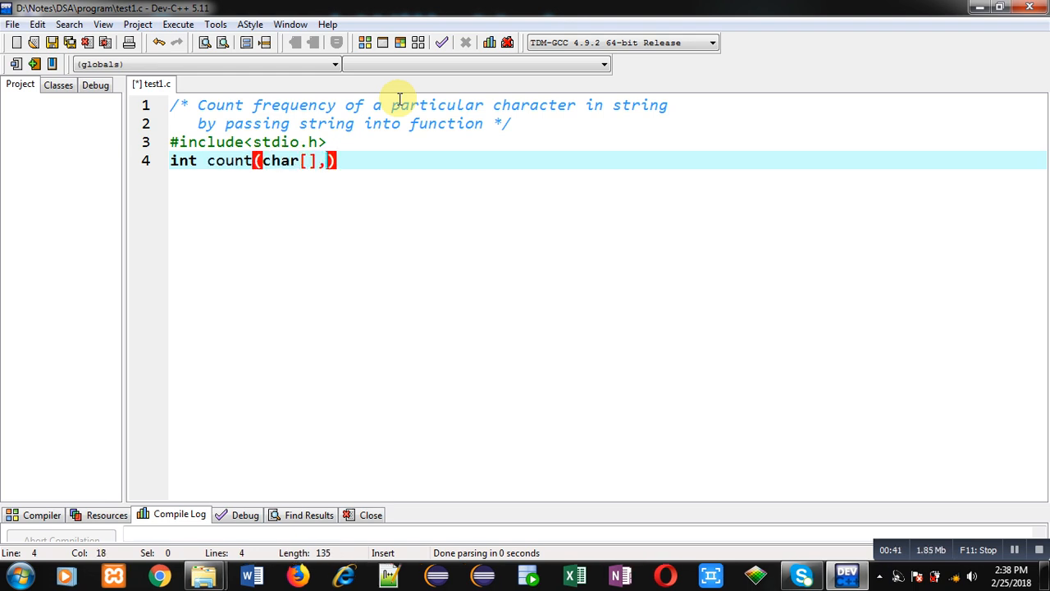
text(char)
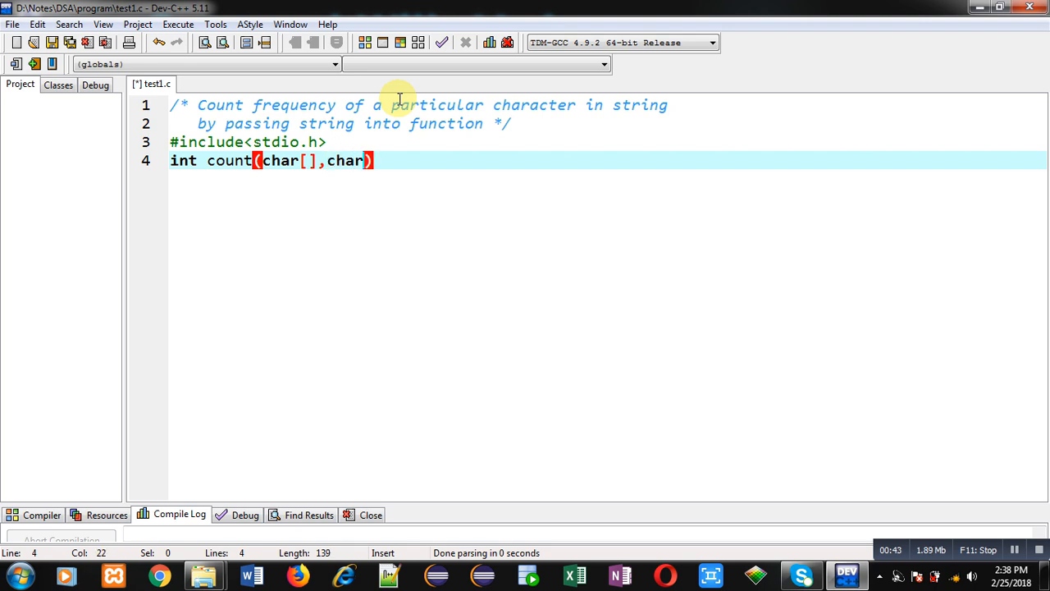
text();)
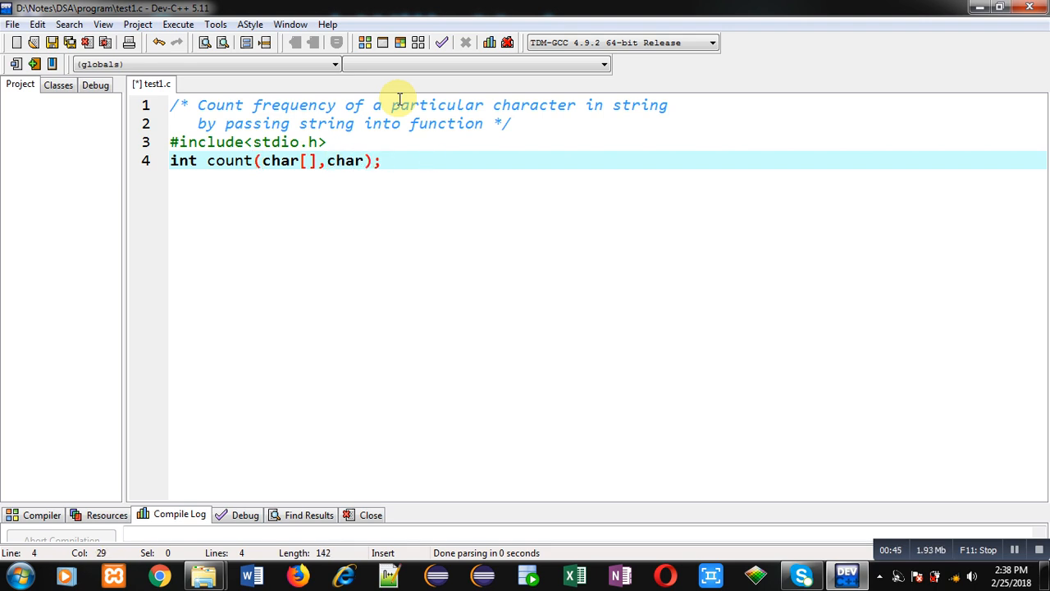
text(//)
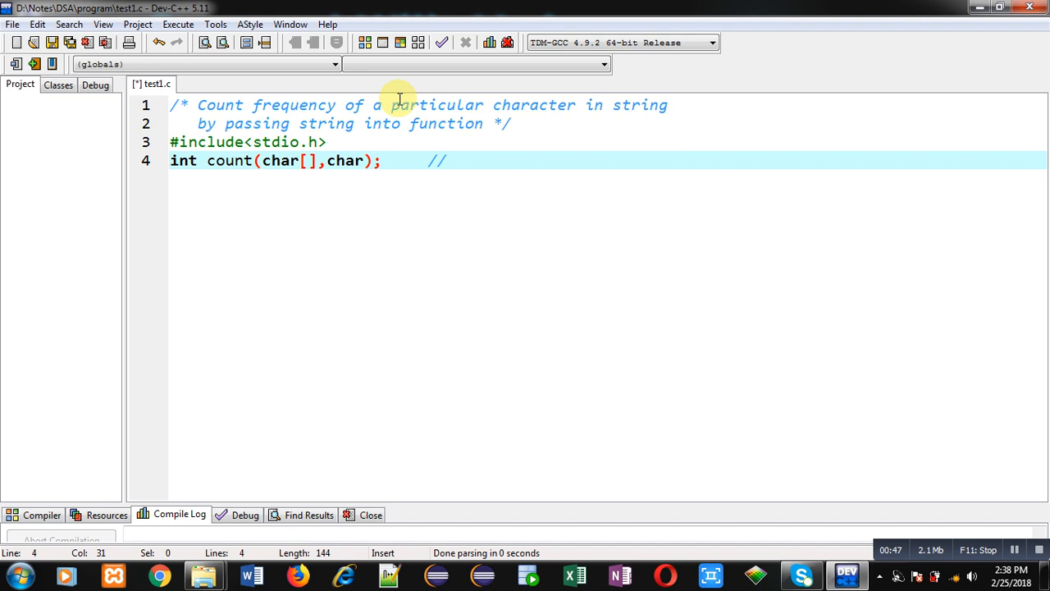
text(function)
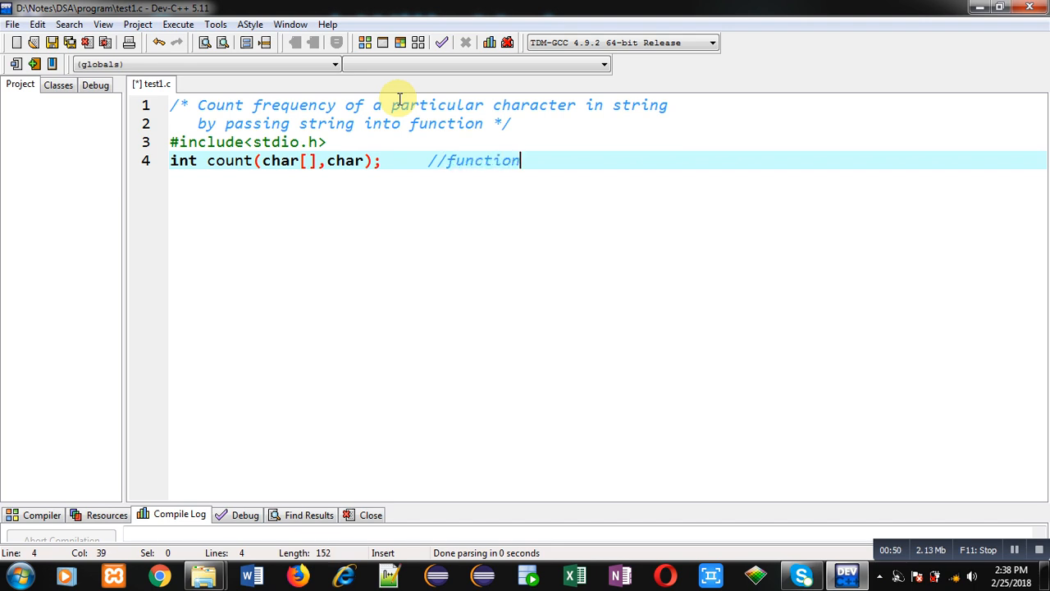
text(declarati)
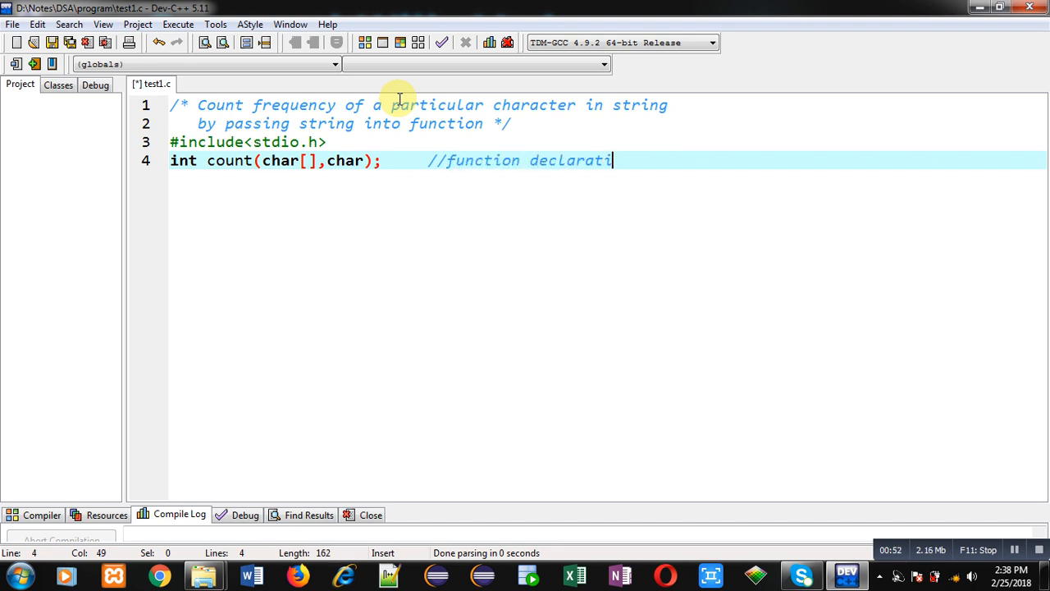
text(on)
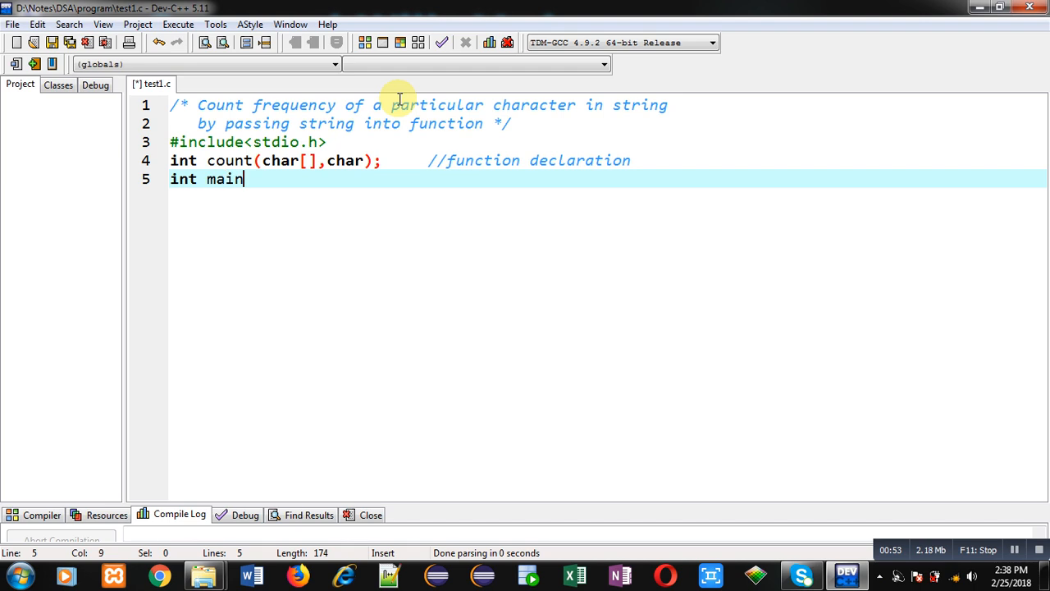
- Open main's body and declare str[10], ch and int c
text((){)
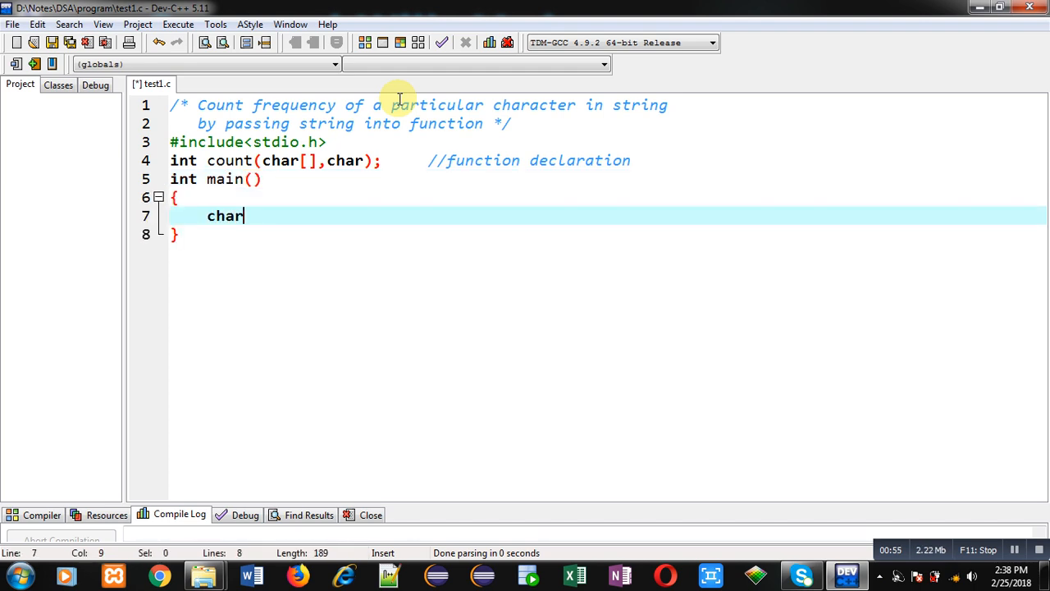
text(str[10])
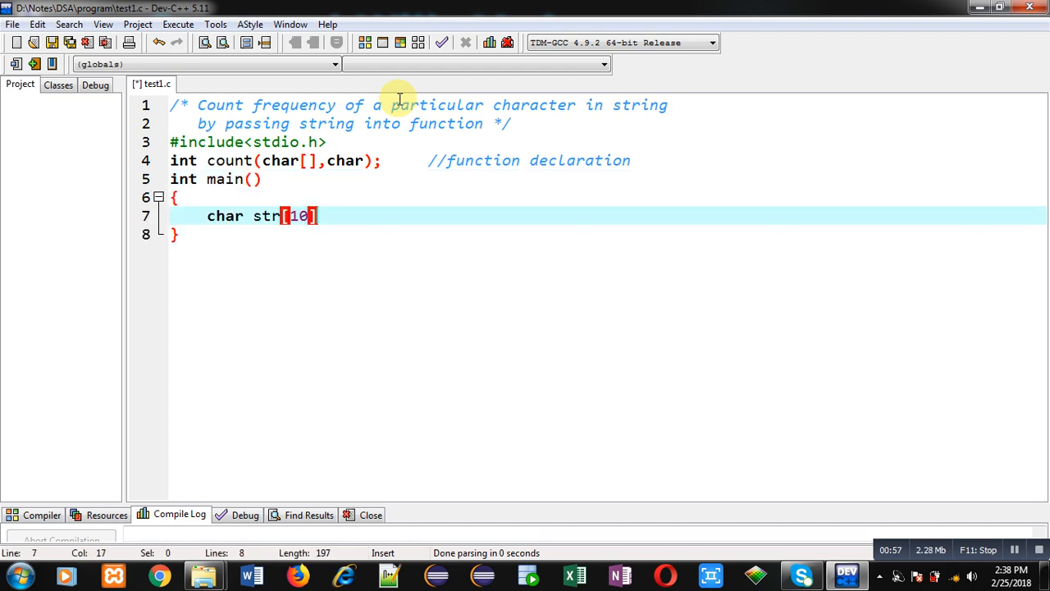
text(,)
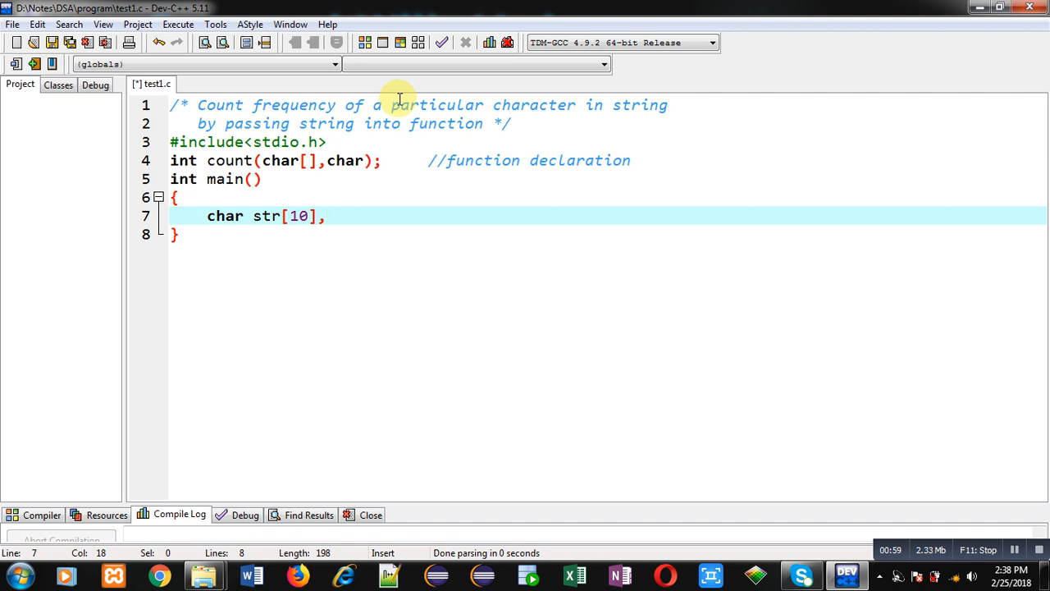
text(ch;)
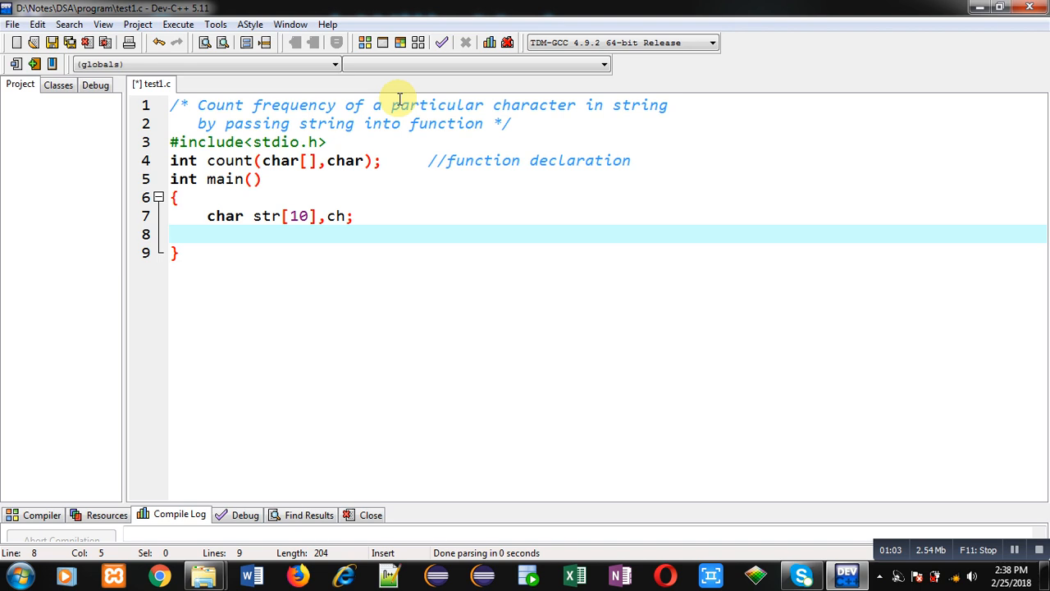
text(int c;)
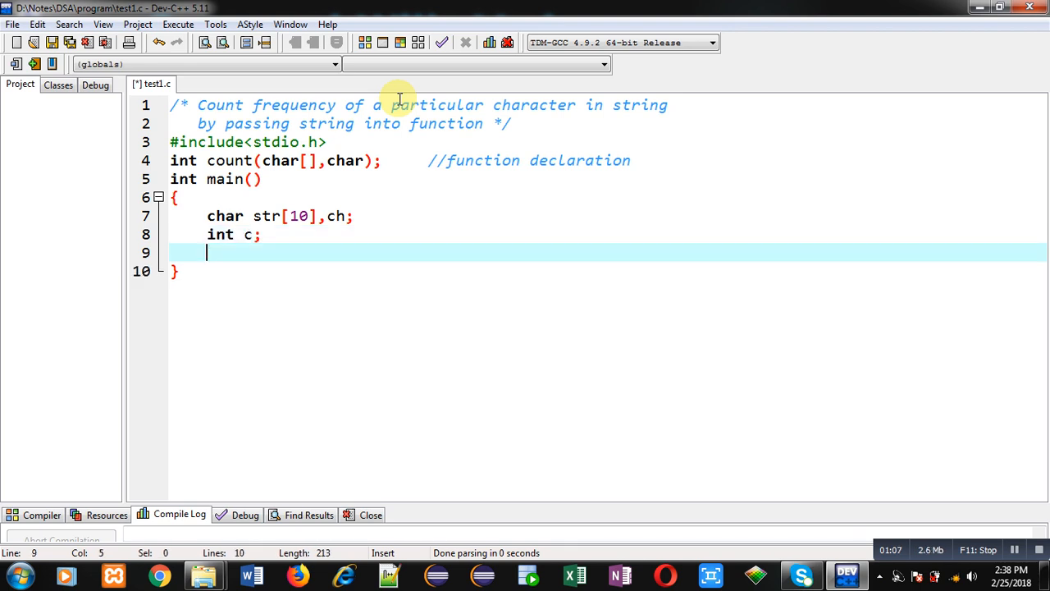
- Print an 'Enter String' prompt and read the string with gets(str)
text(printf())
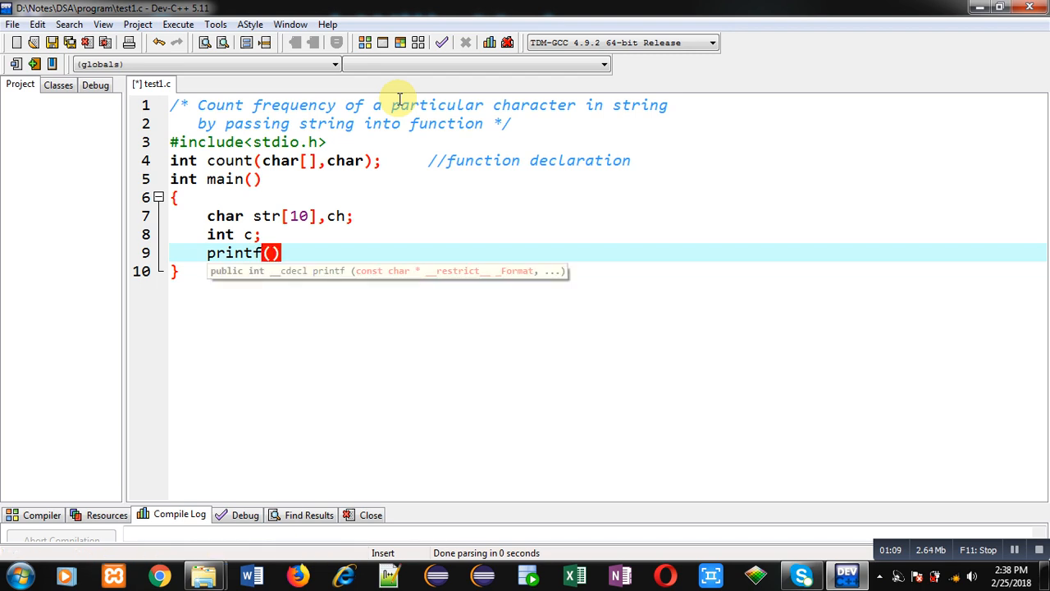
text("\nE")
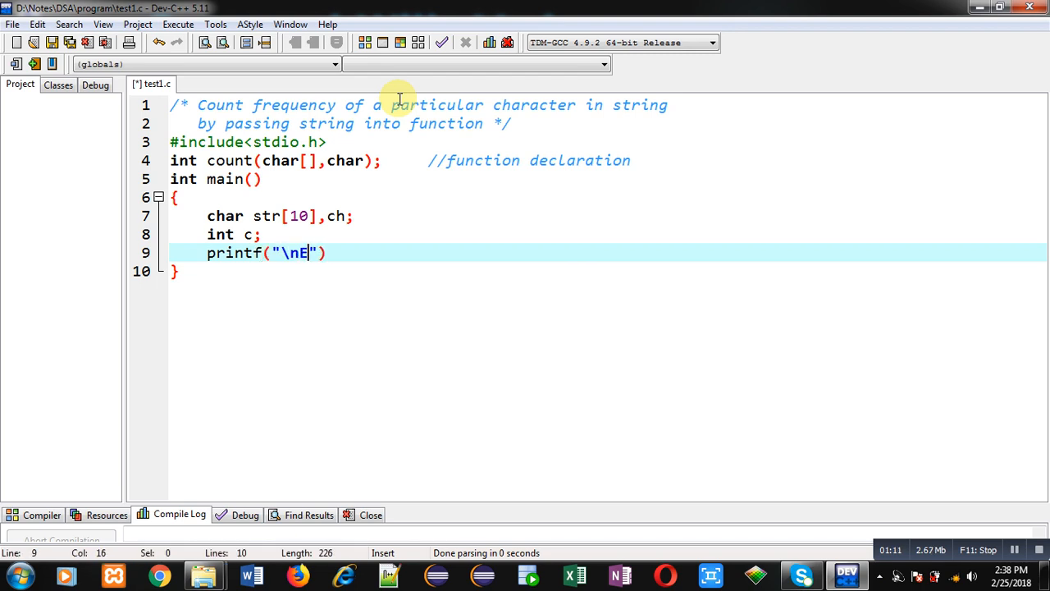
text(nter String =)
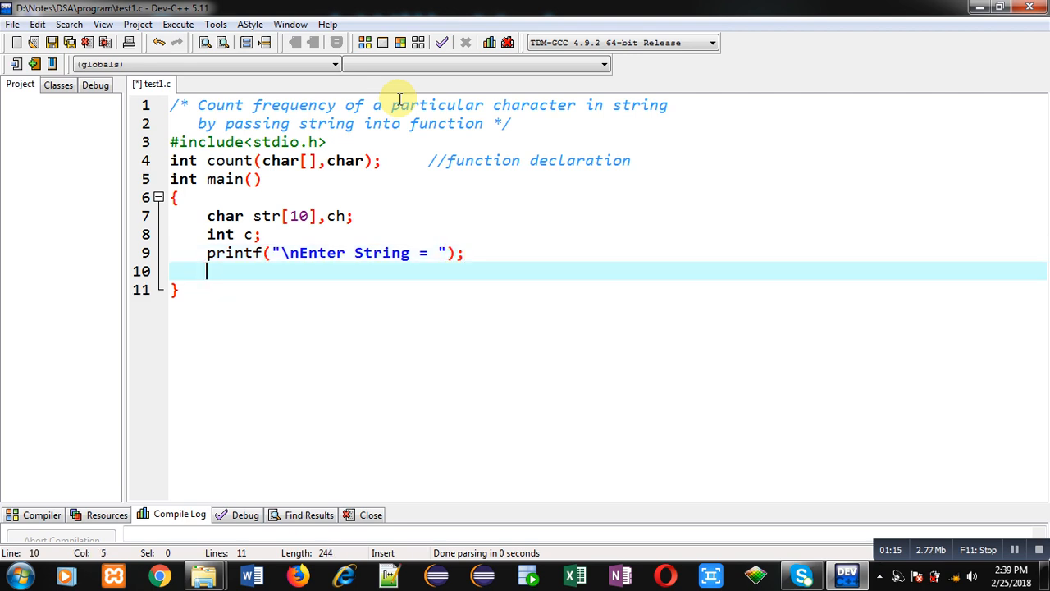
text(gets(str))
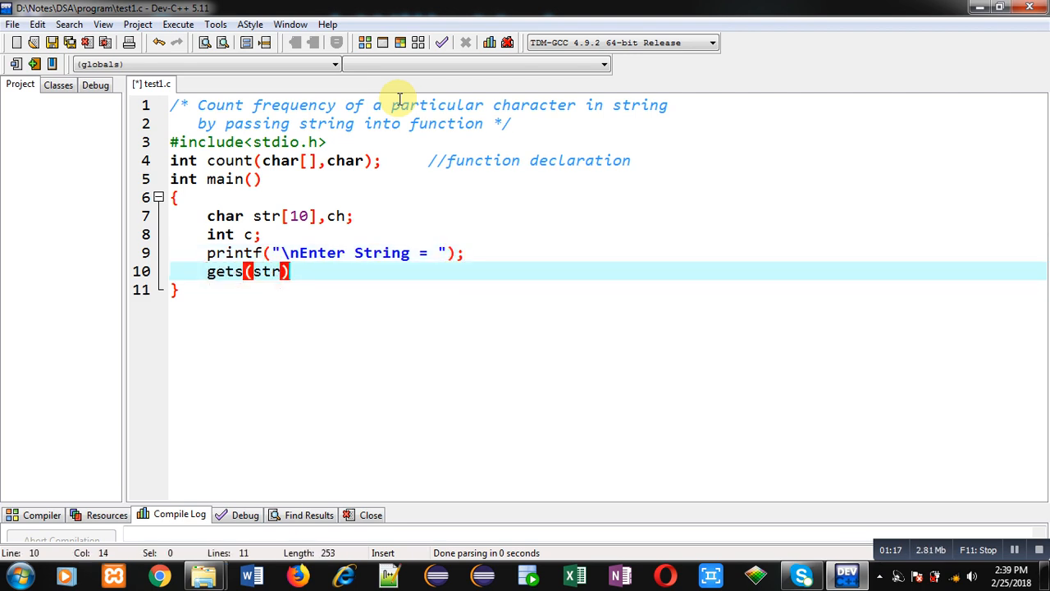
text(;)
text(printf(")
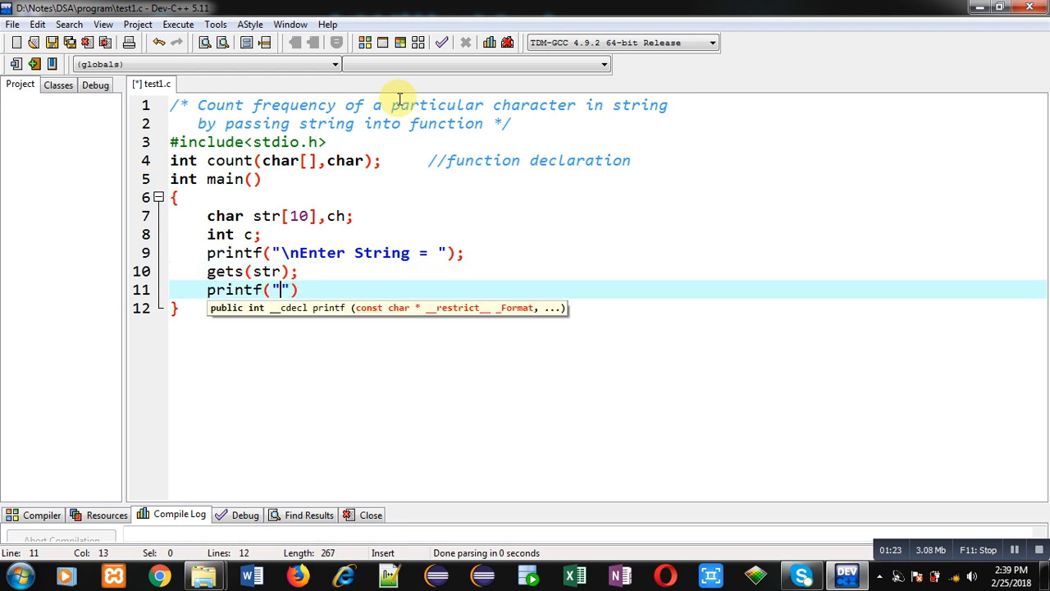
- Prompt for the character to count and read it with scanf("%c",&ch)
text(\nEnter the character which you want to cou)
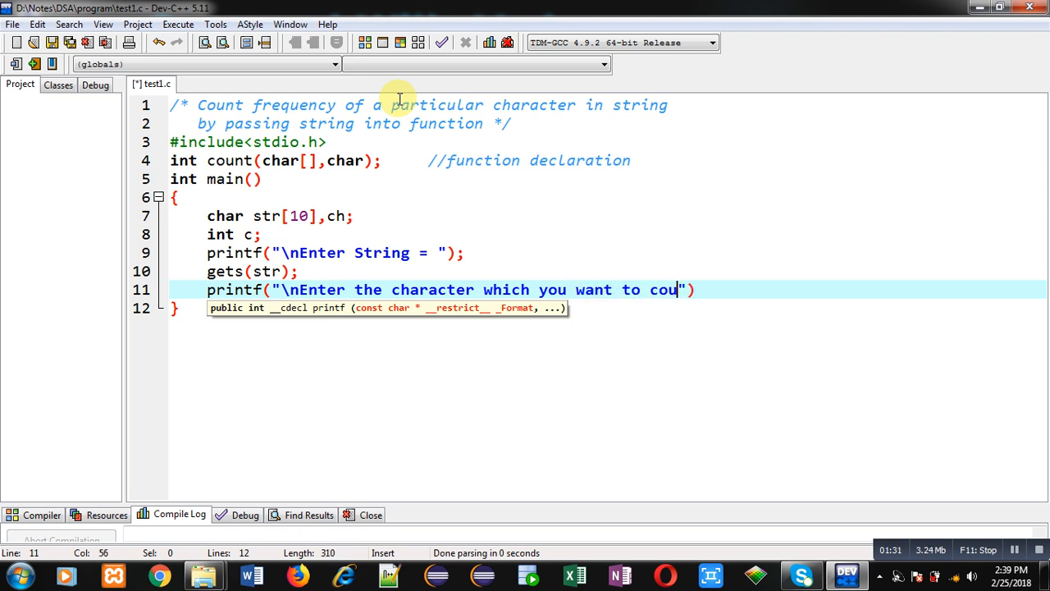
text(nt =)
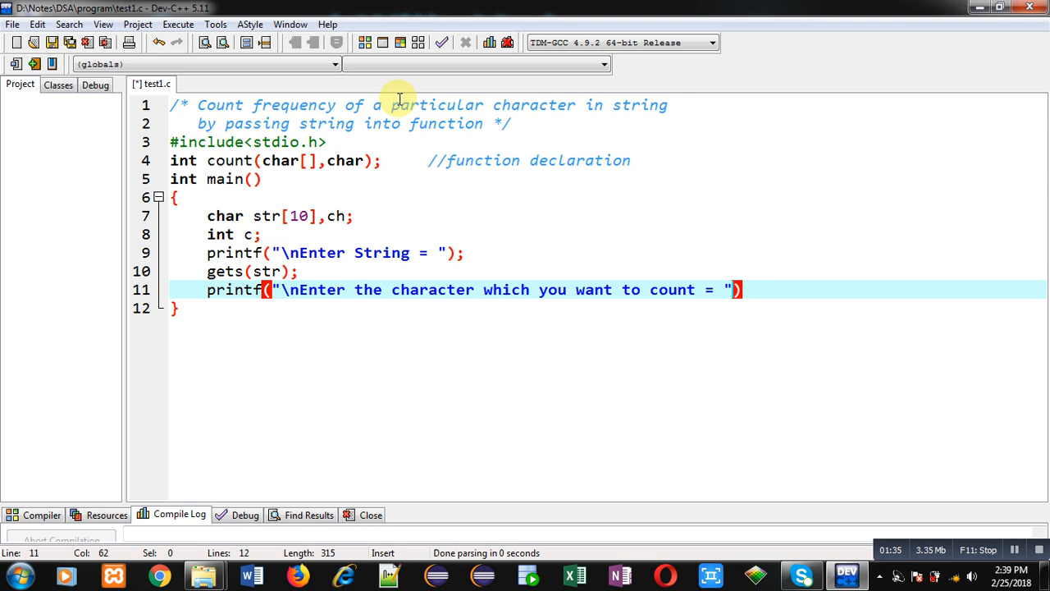
text(scanf)
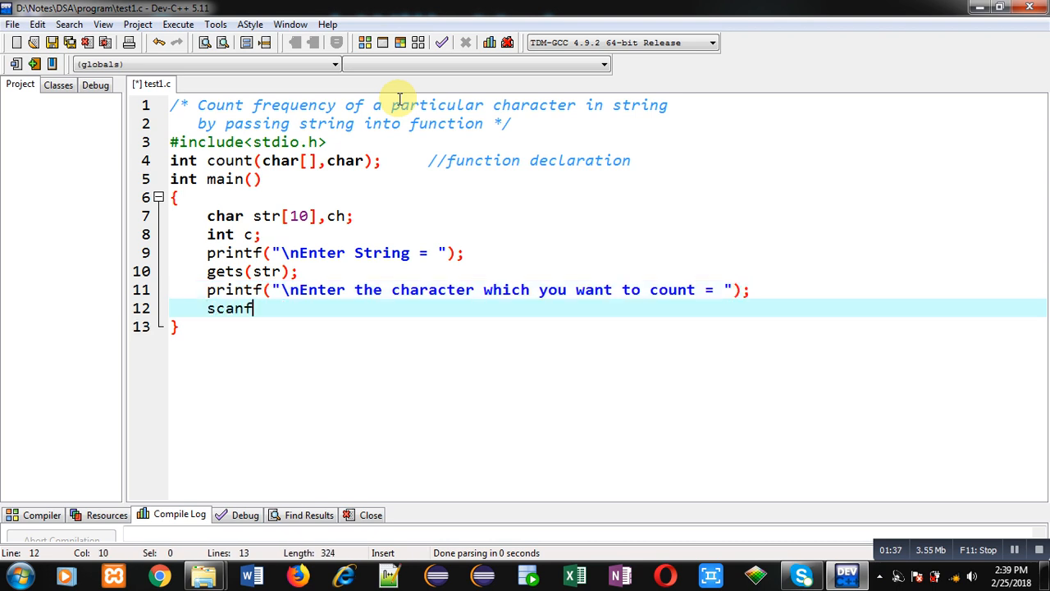
text(("%c")
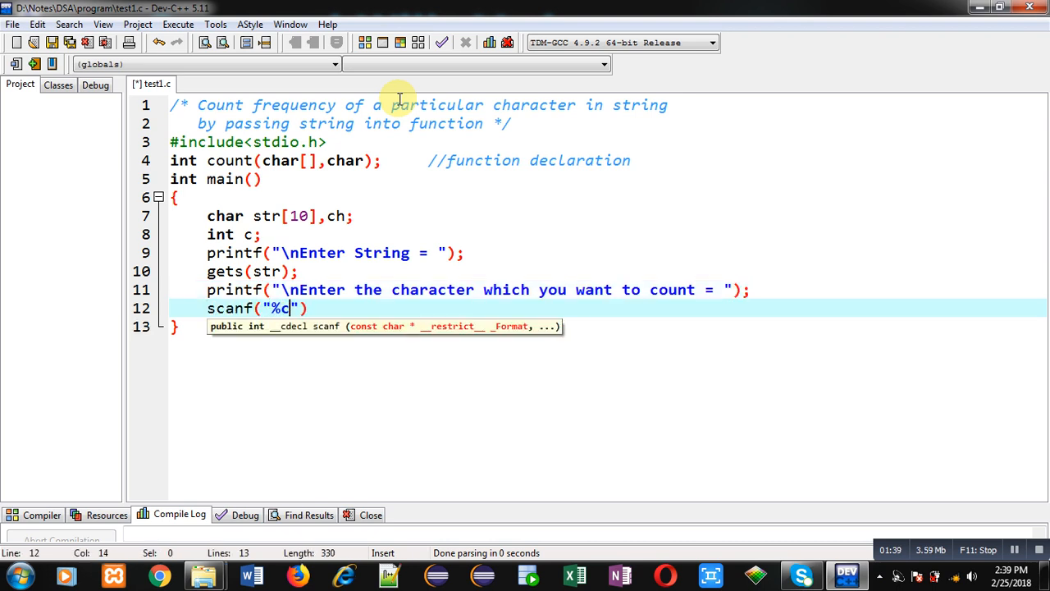
text(,&ch)
text(c=coun)
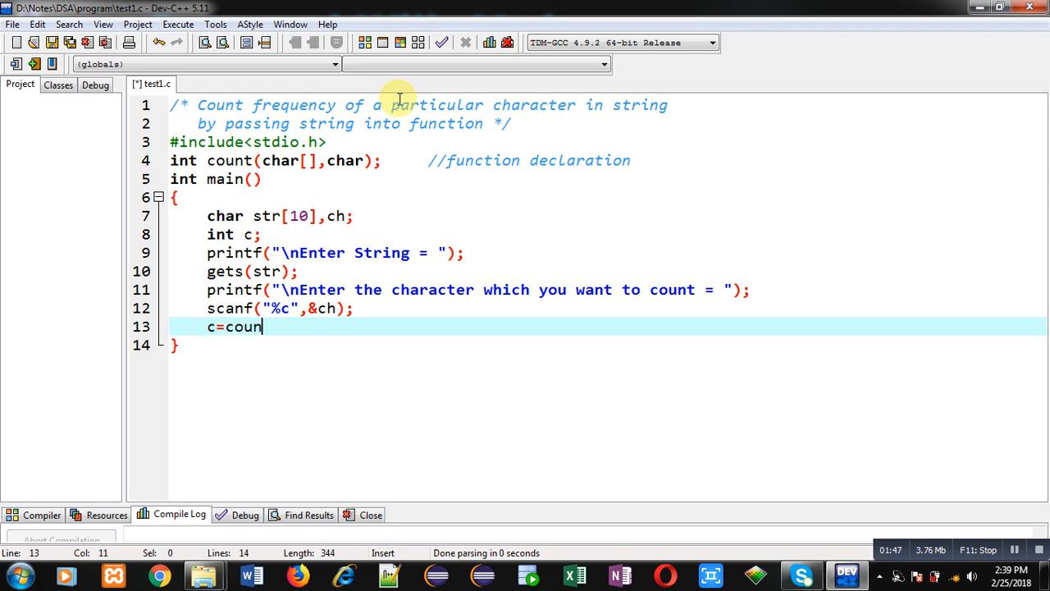
- Call c=count(str,ch) with a //function calling comment
text((str,c))
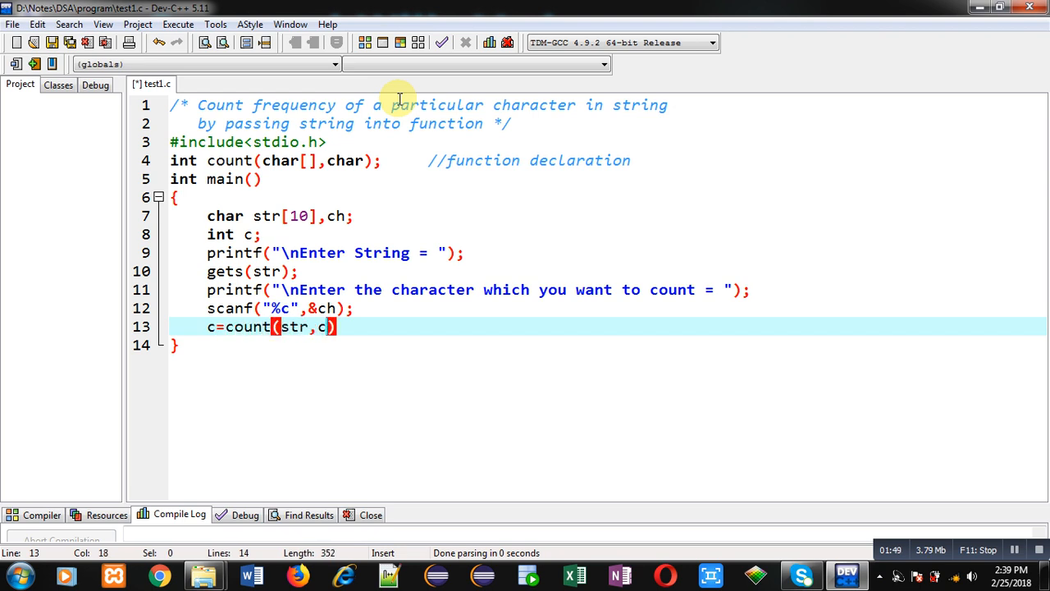
text(h);)
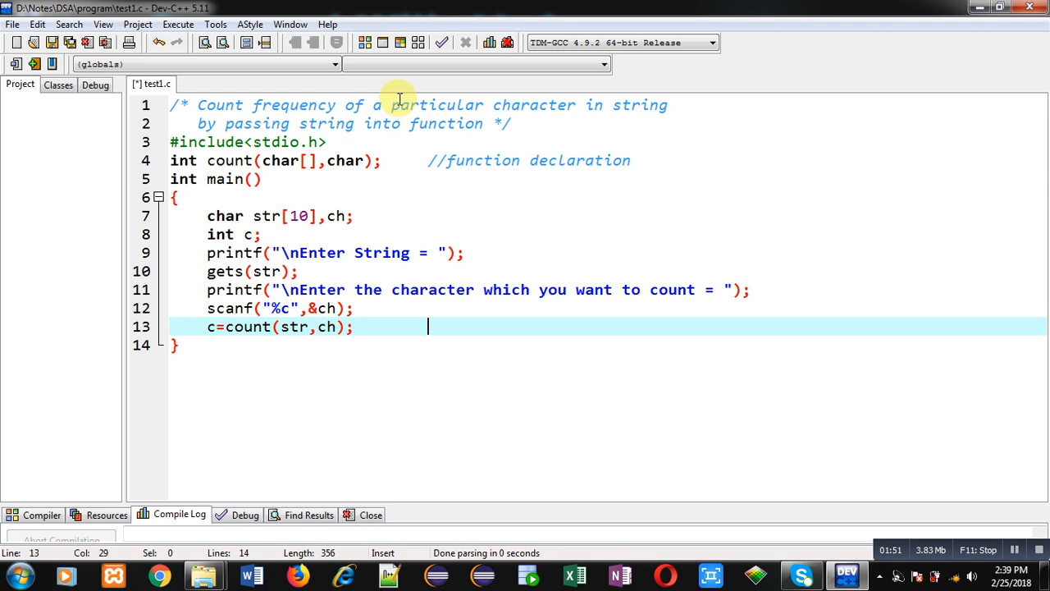
text(//function)
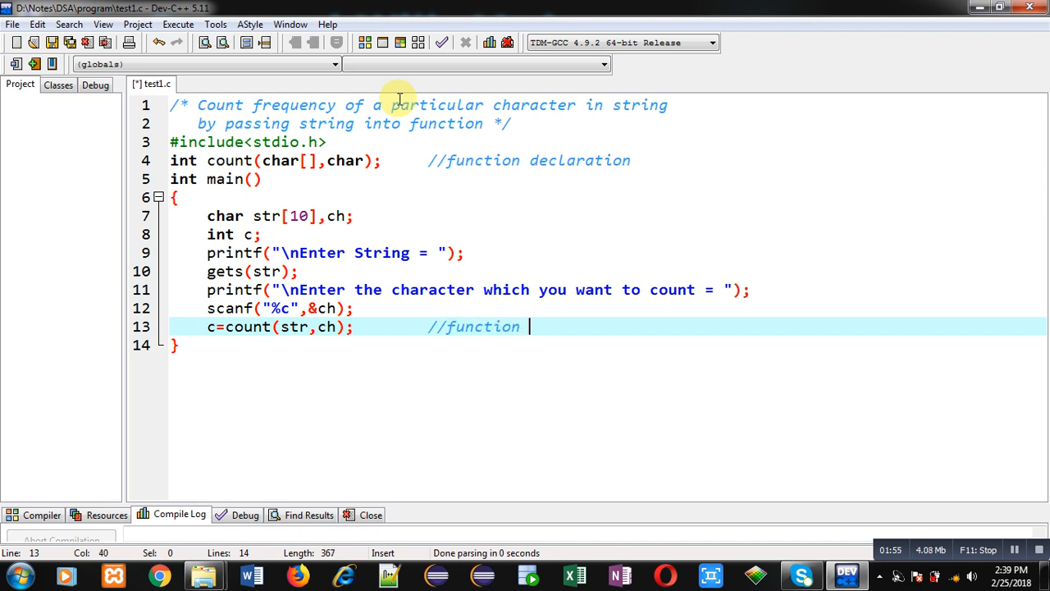
text(calling)
text(printf(")
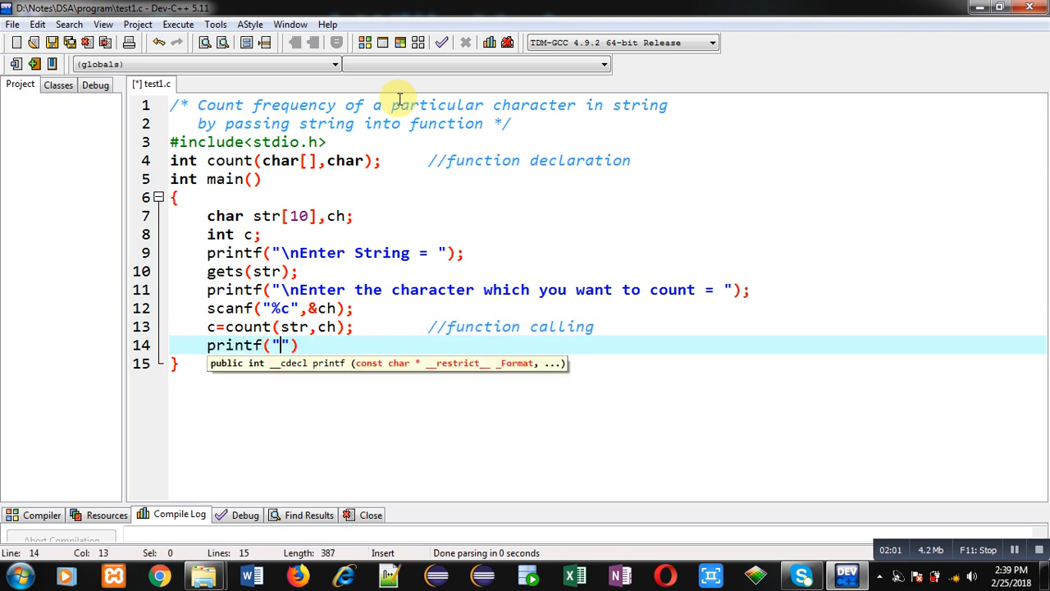
- Print the result as "Total Availability = %d" using c
text(\n)
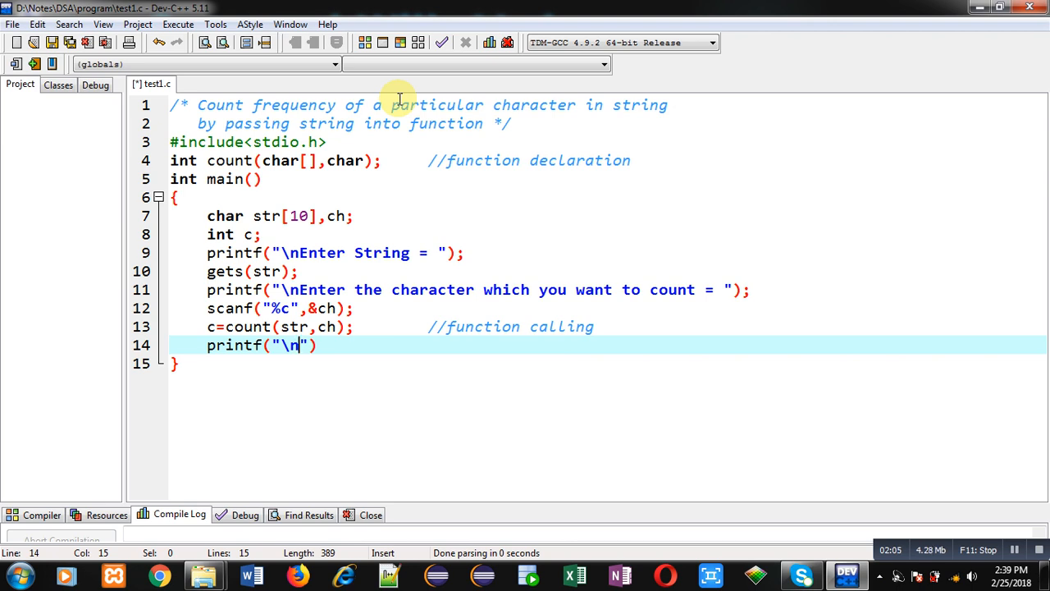
text(Total)
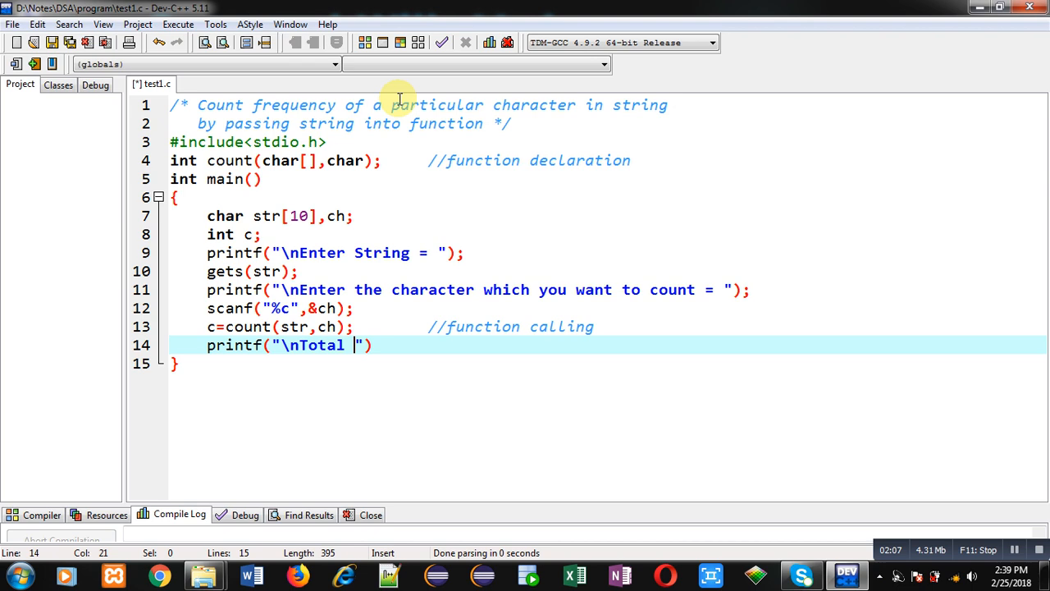
text(Availa)
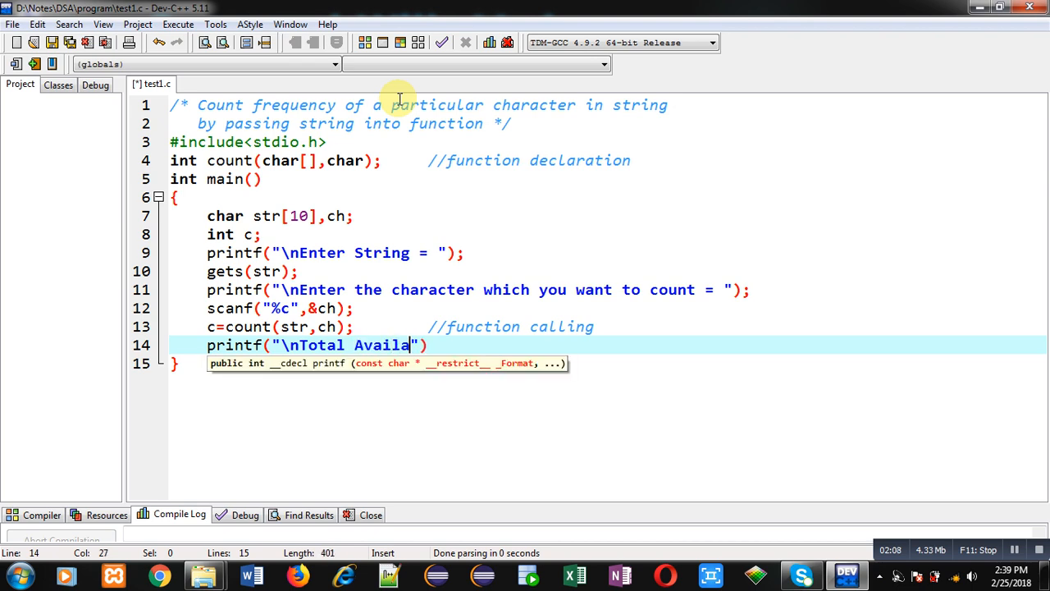
text(bilit)
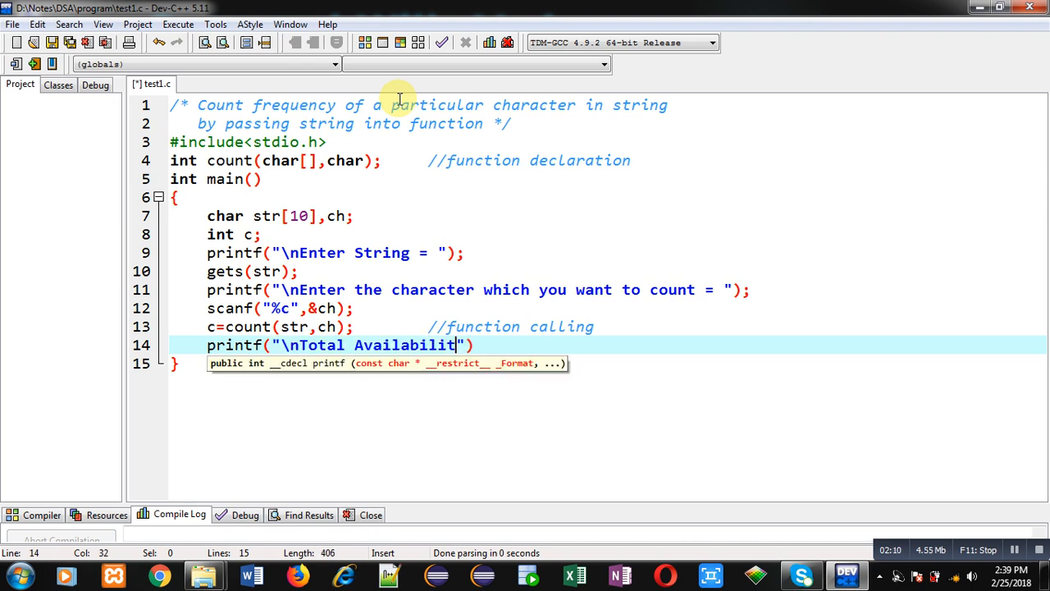
text(y =)
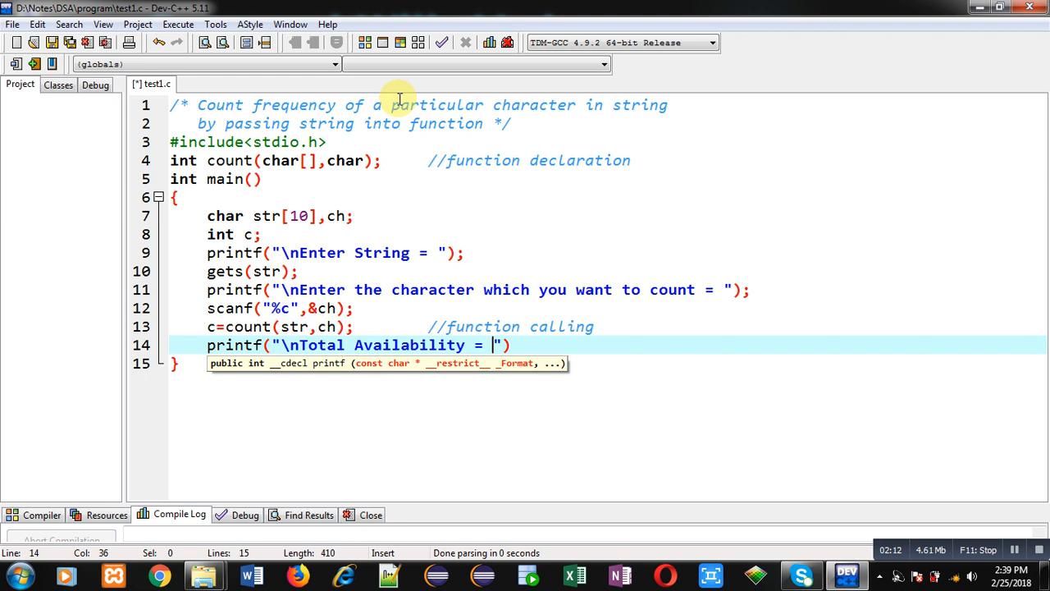
text(%d")
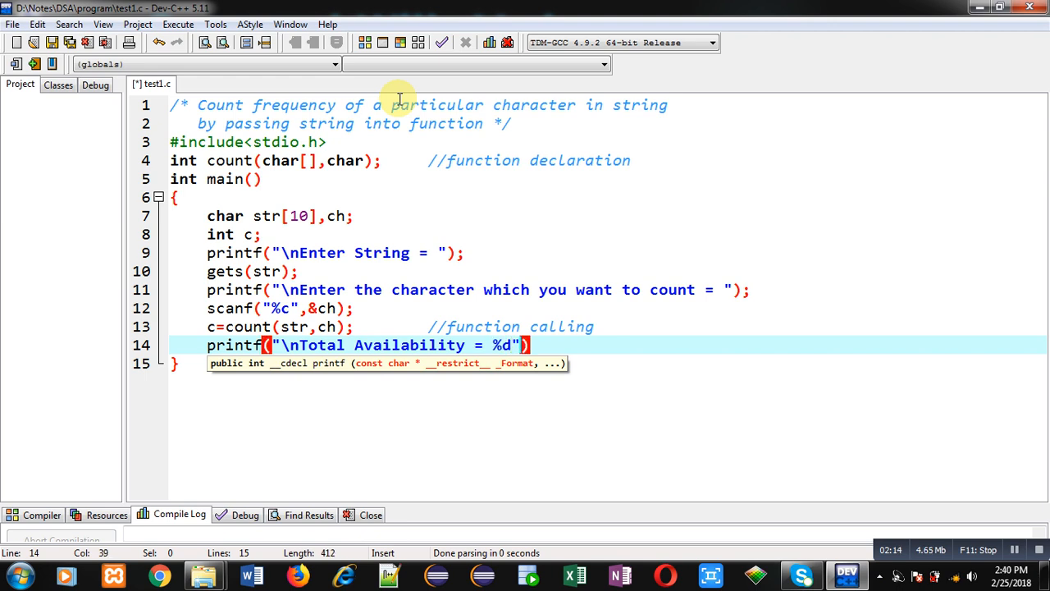
text(,c)
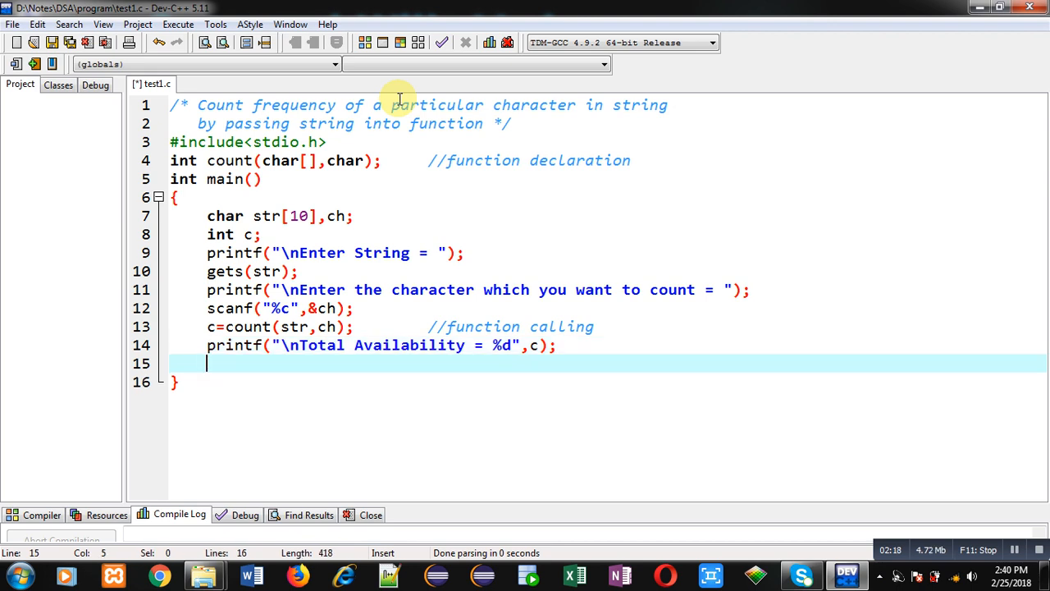
- End main with return 0; and begin the int count definition
text(ret)
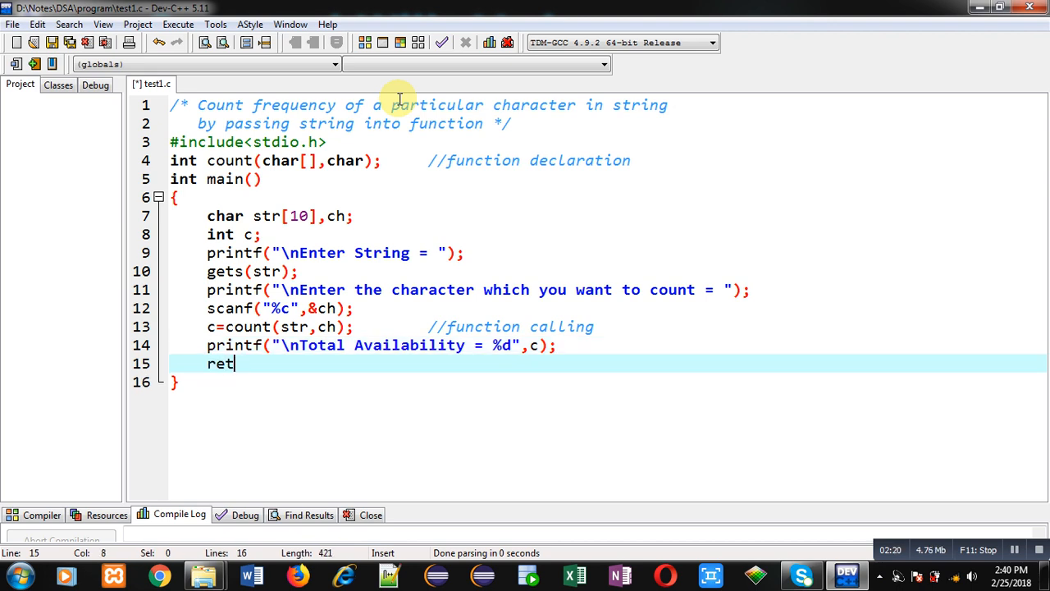
text(urn 0;)
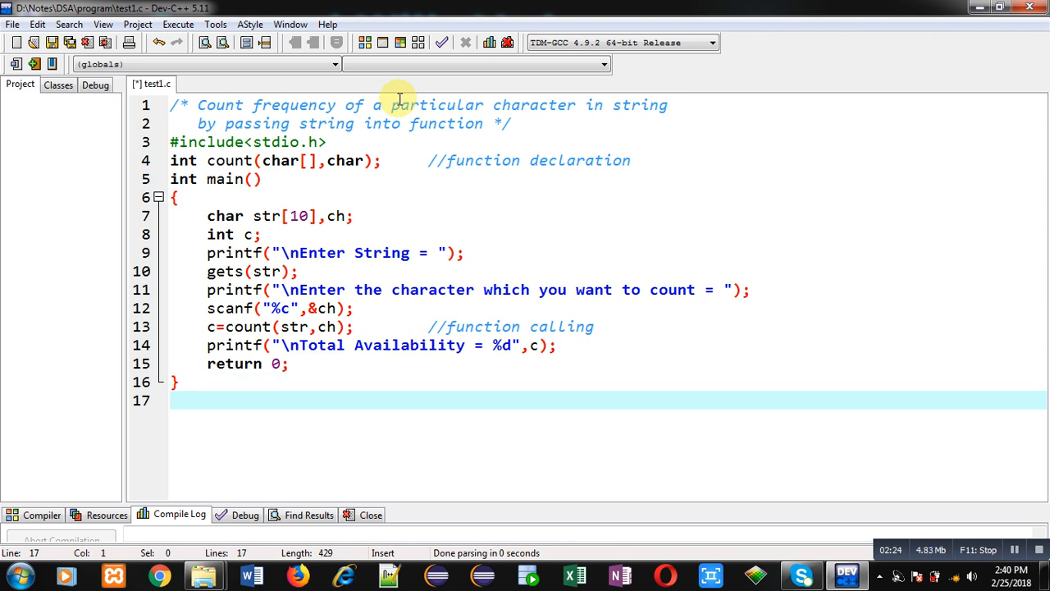
text(int count)
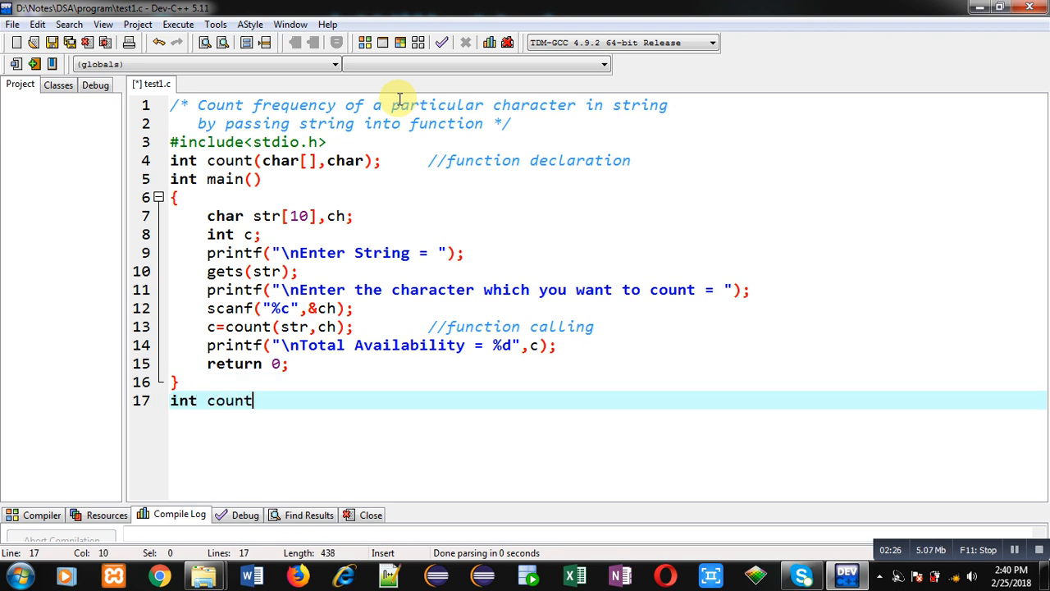
- Write the count(char str[], char ch) header with a //function definition comment and declare int i,c=0
text((char ))
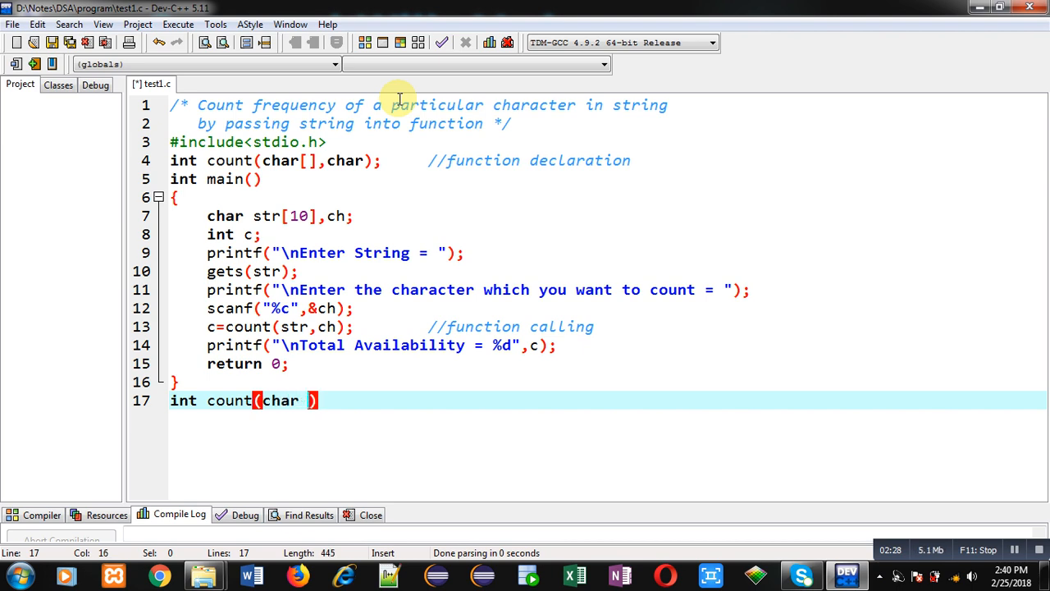
text(str[],st)
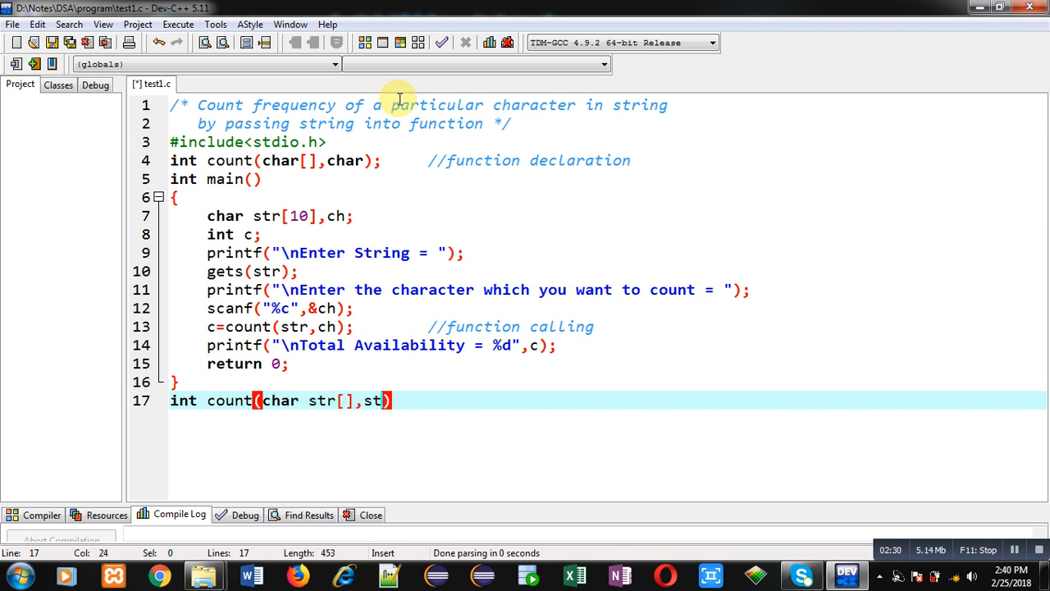
text(char ch)
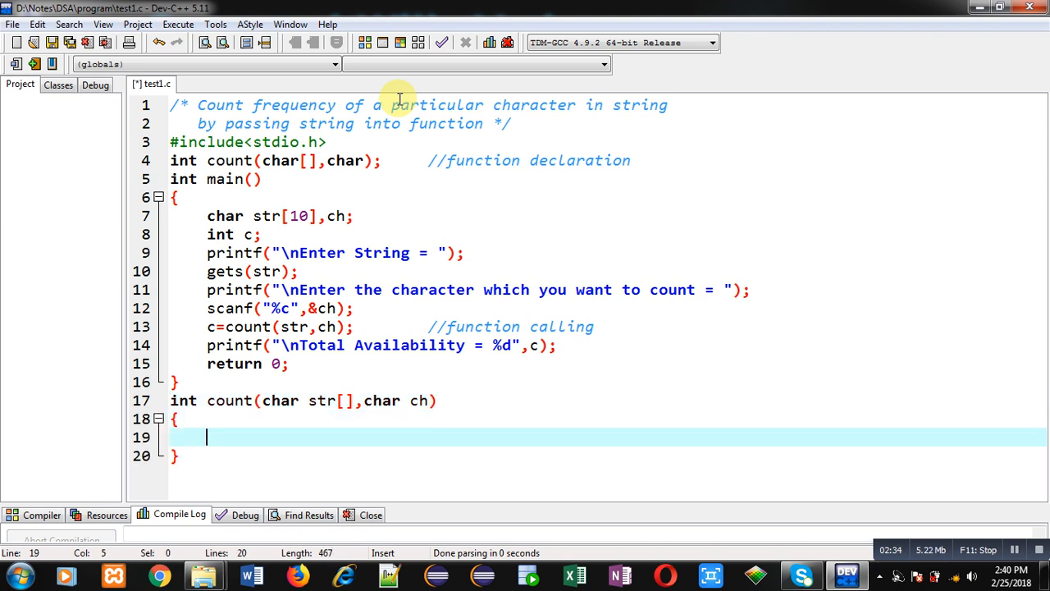
click(439, 401)
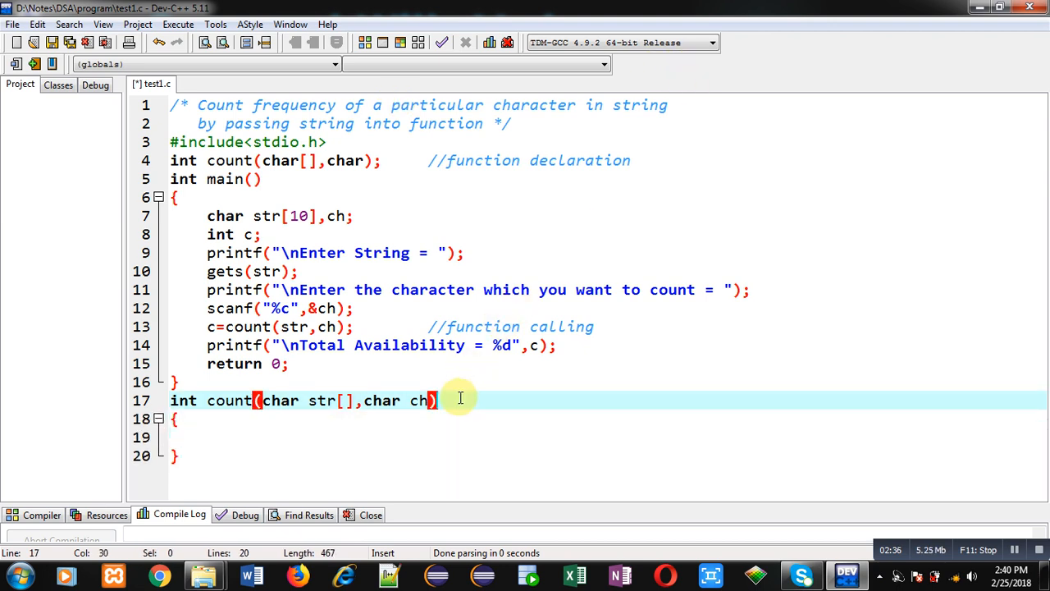
text(//function definition)
click(588, 438)
text(int i,)
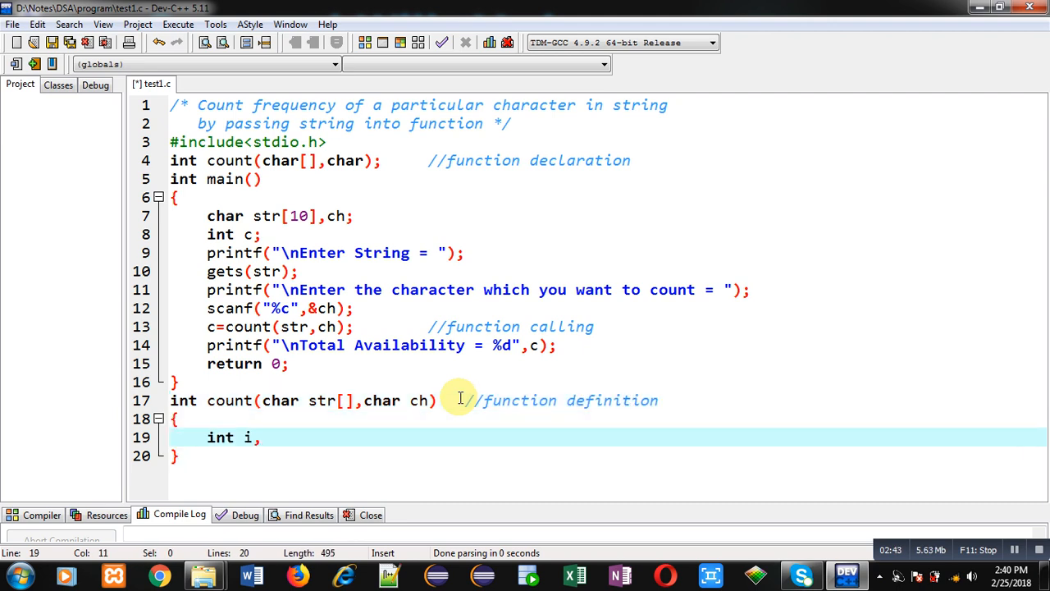
text(c=0;)
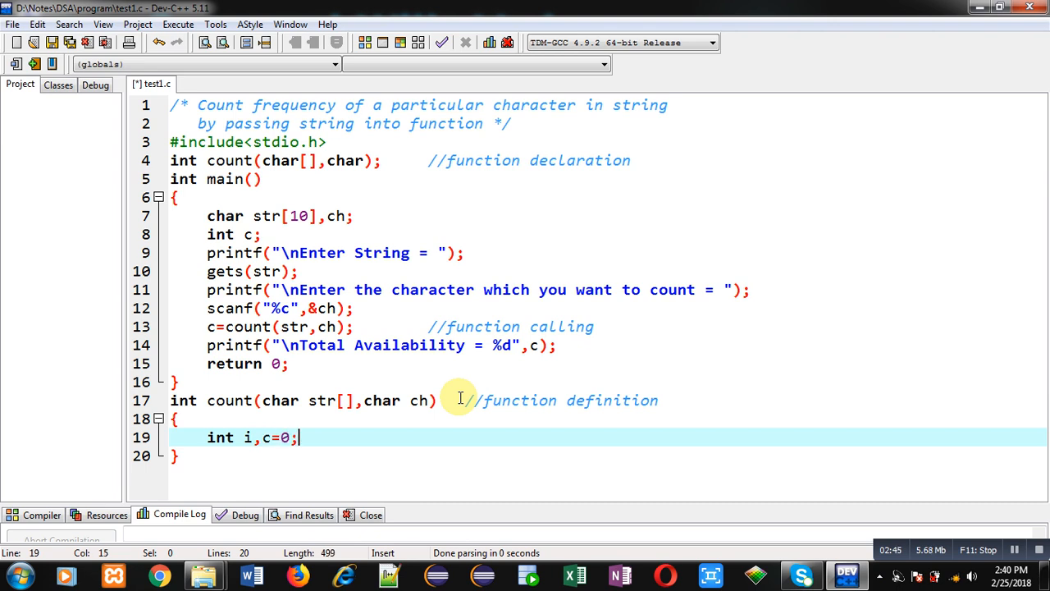
key(enter)
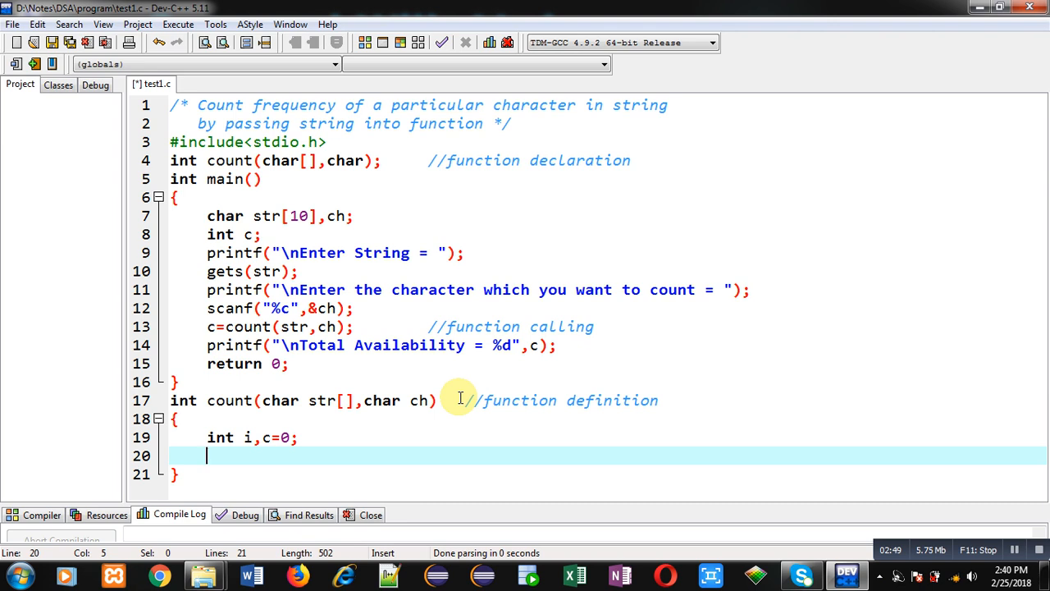
- Loop over str until '\0', incrementing c when str[i]==ch
text(for)
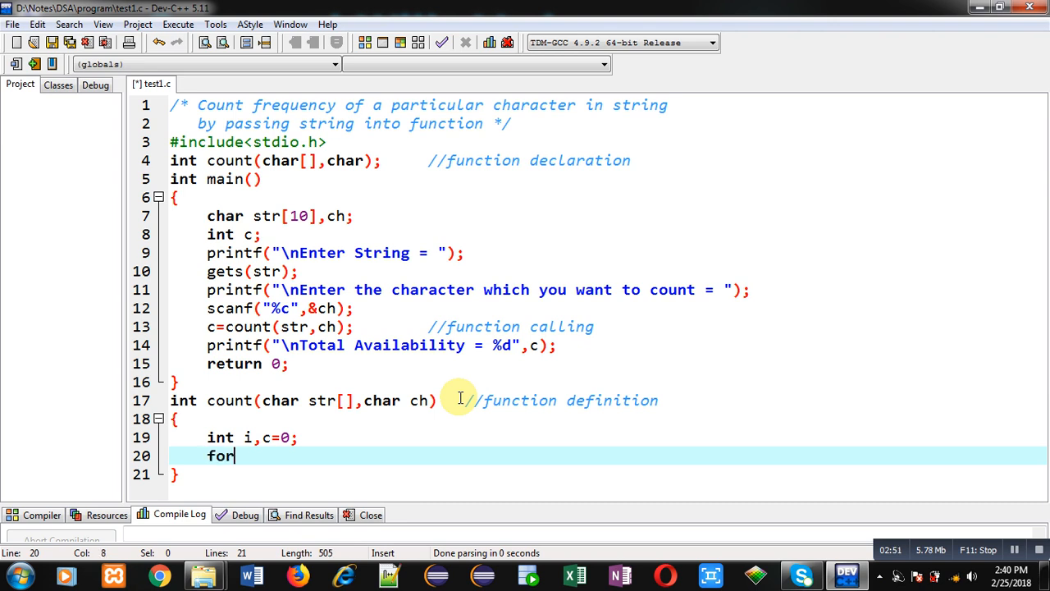
text((i=0;i)
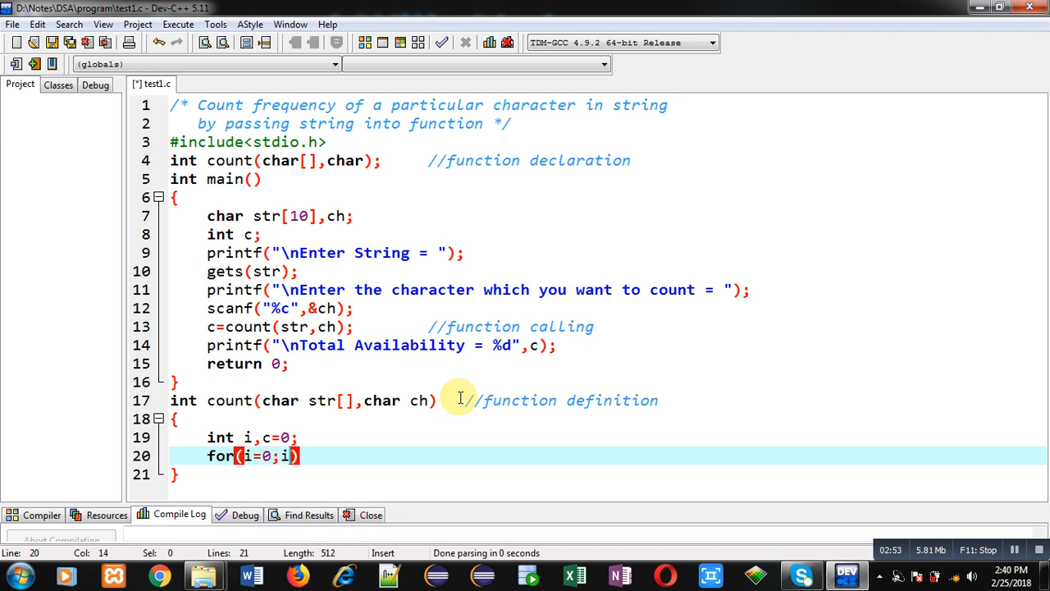
text(str])
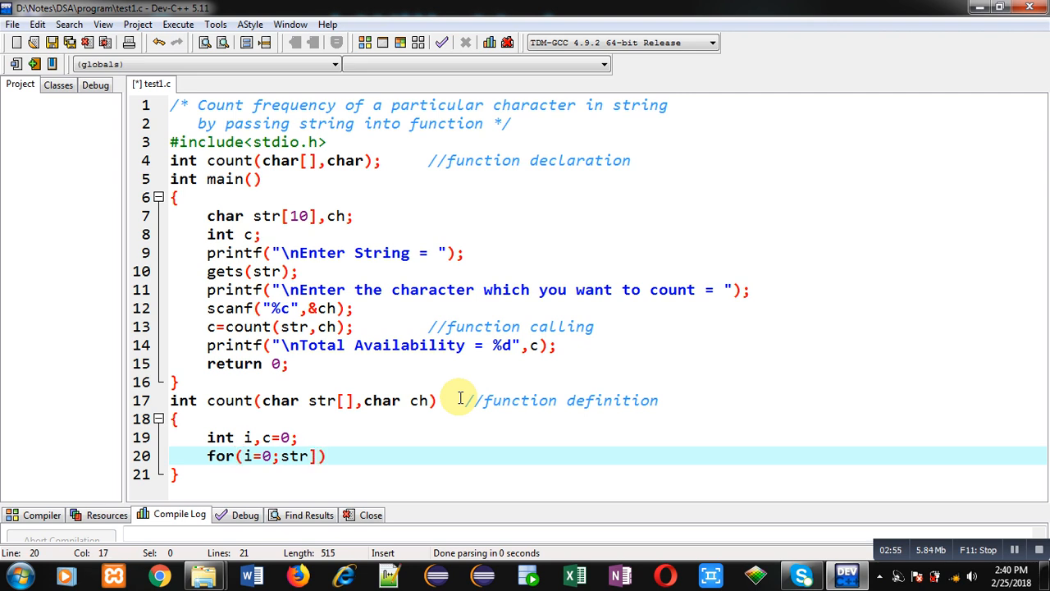
text(i)
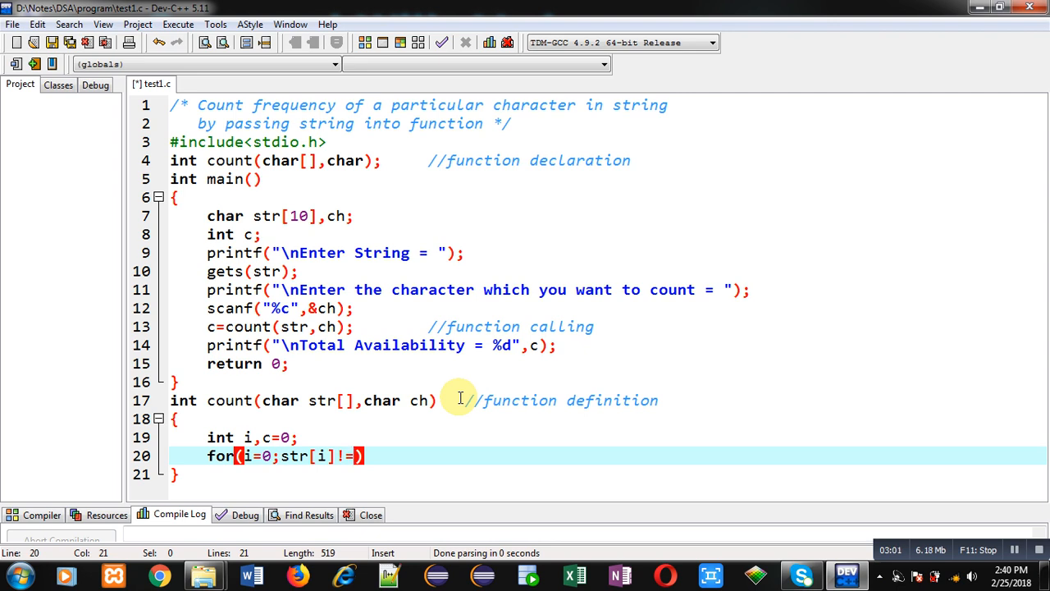
text('\0')
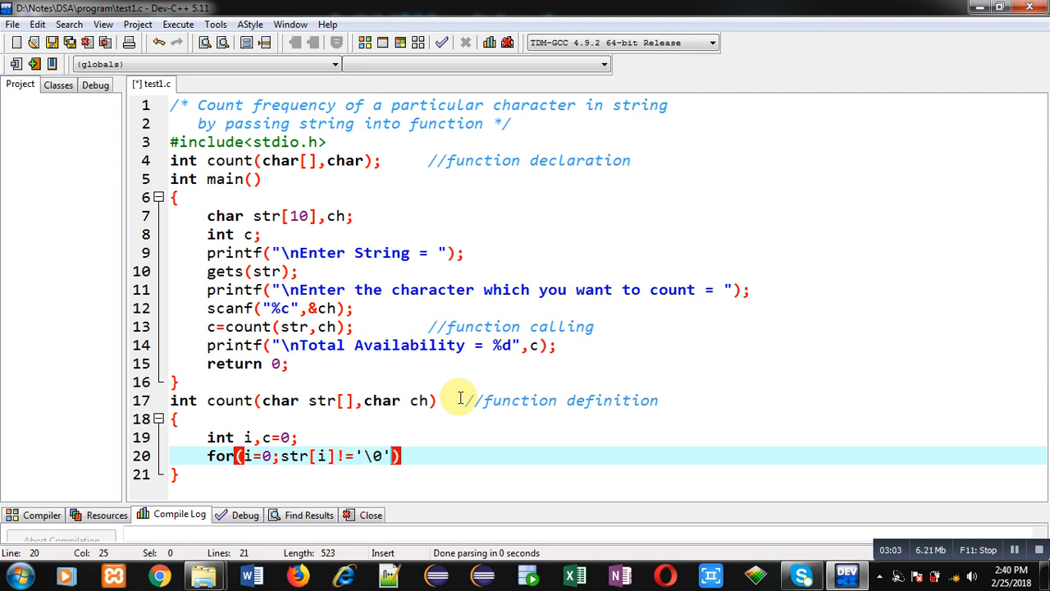
text(;i++))
text({)
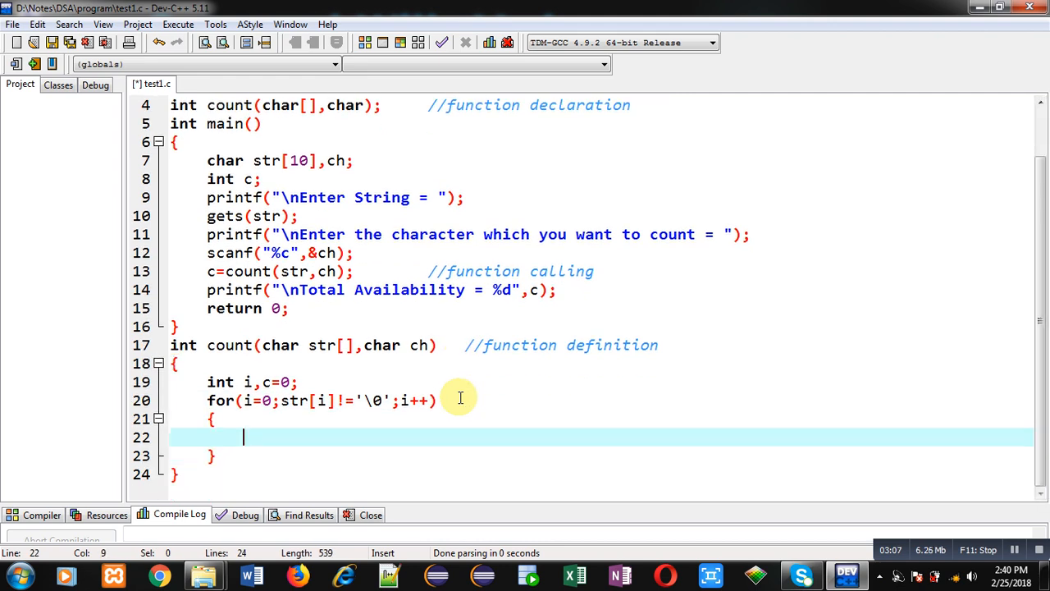
text(if(str))
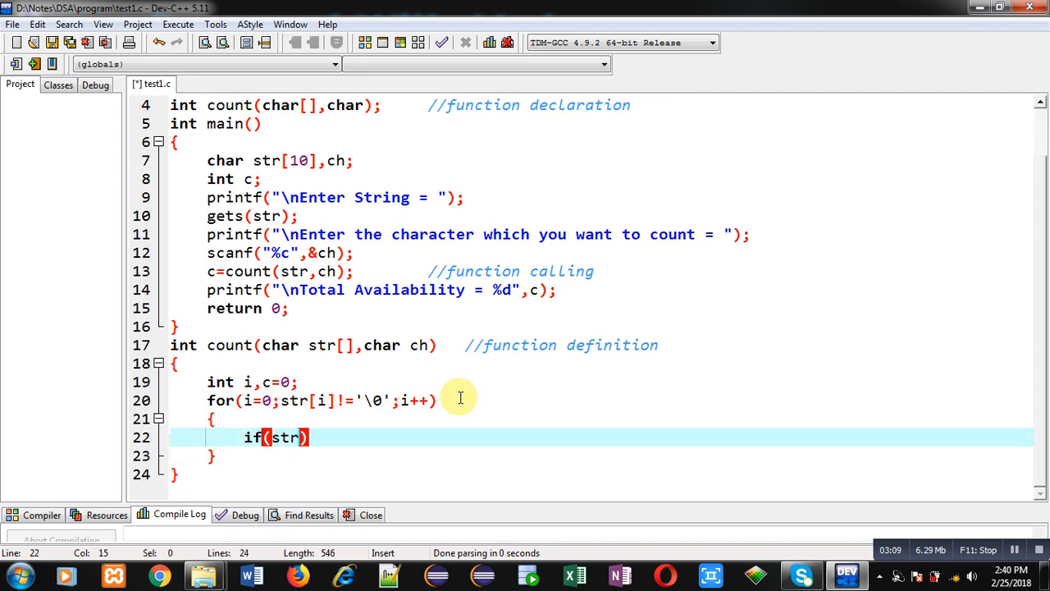
text([i]==ch)
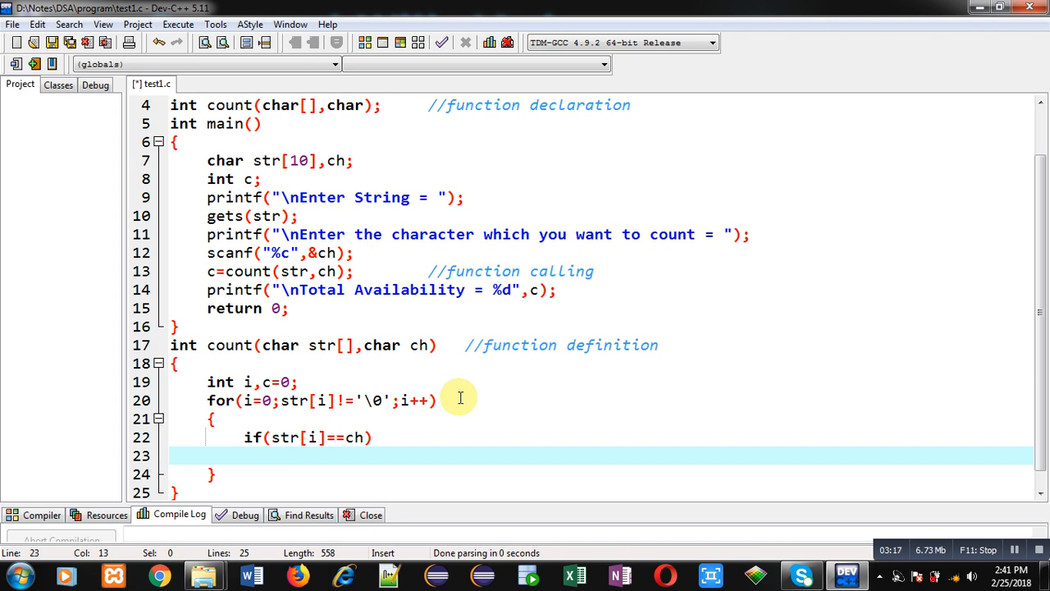
text(c++)
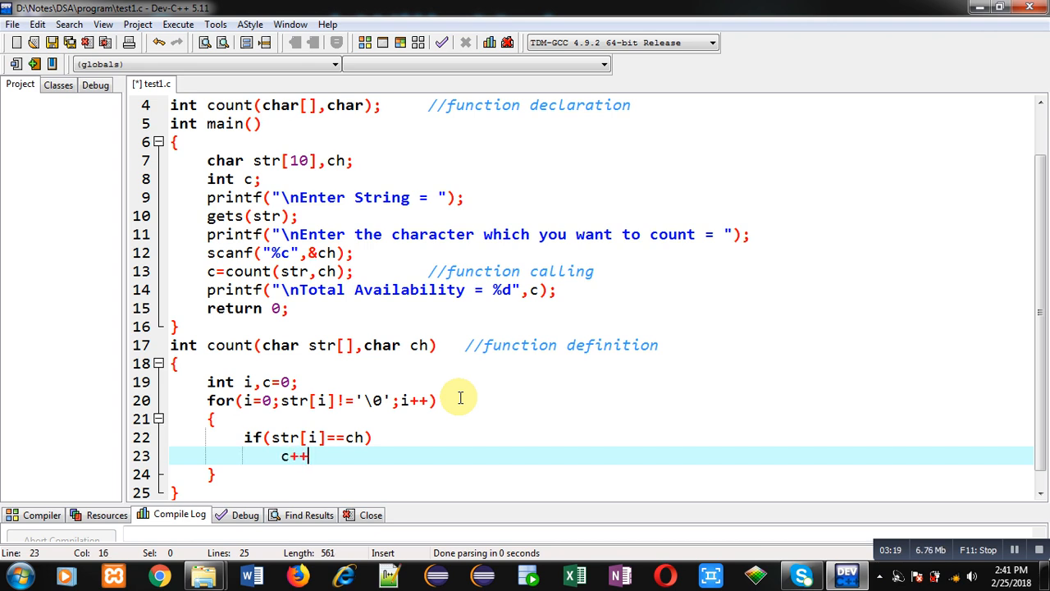
text(;)
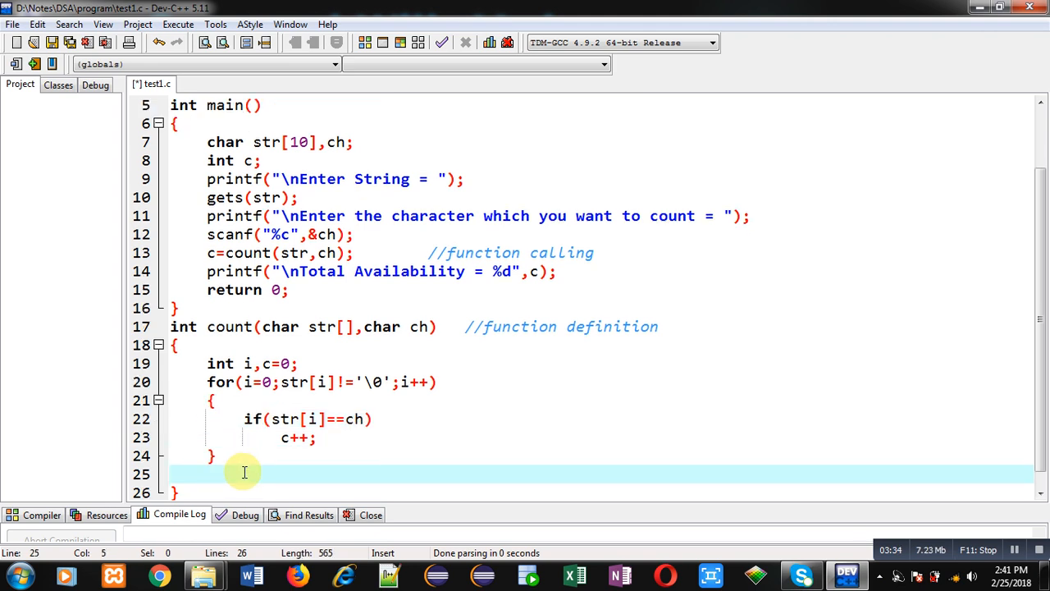
- Return c from count and save test1.c
text(return c)
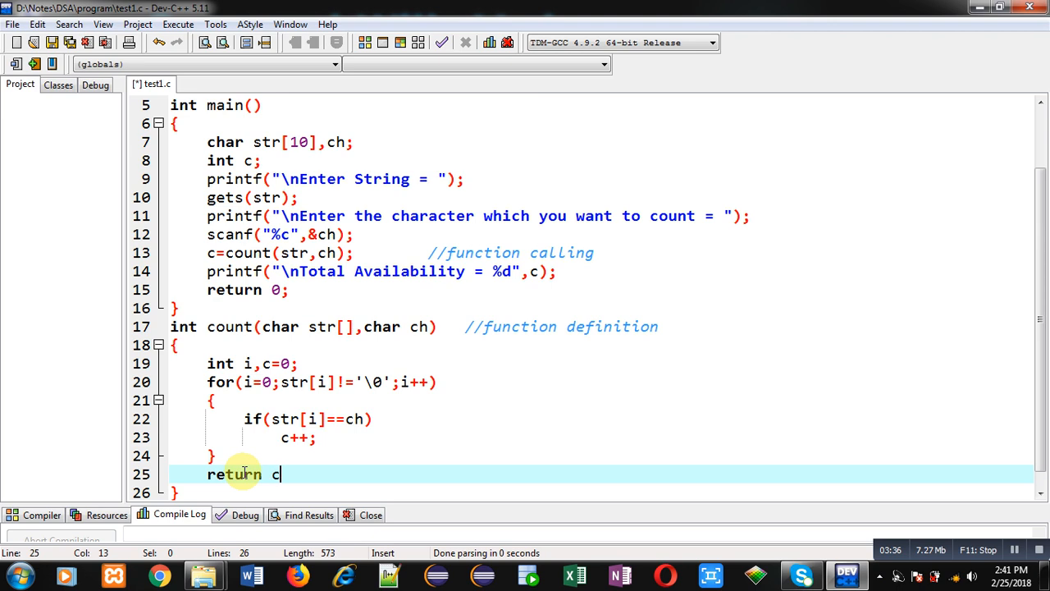
text(;)
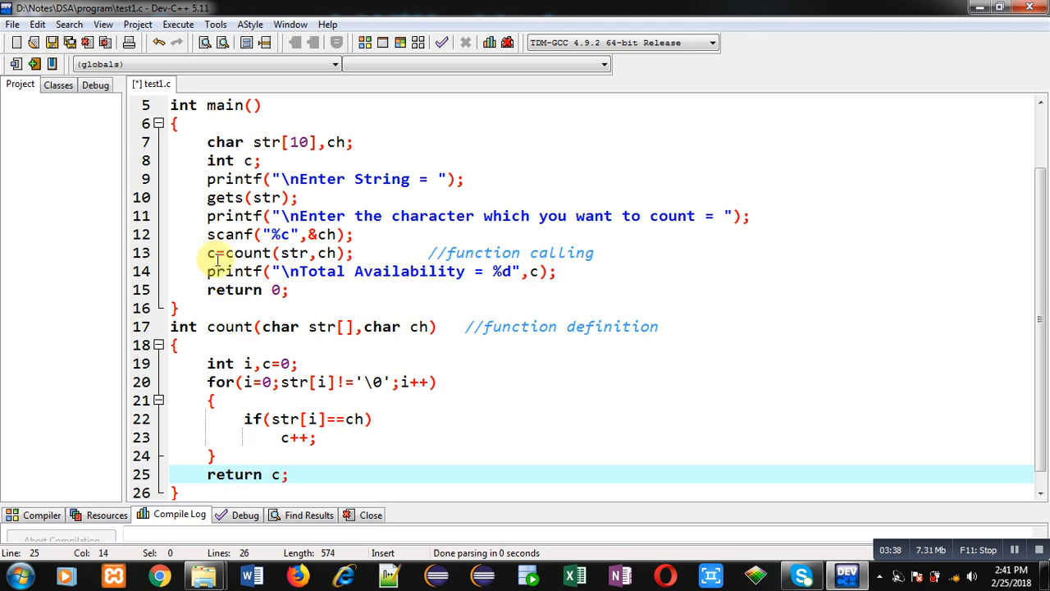
click(221, 253)
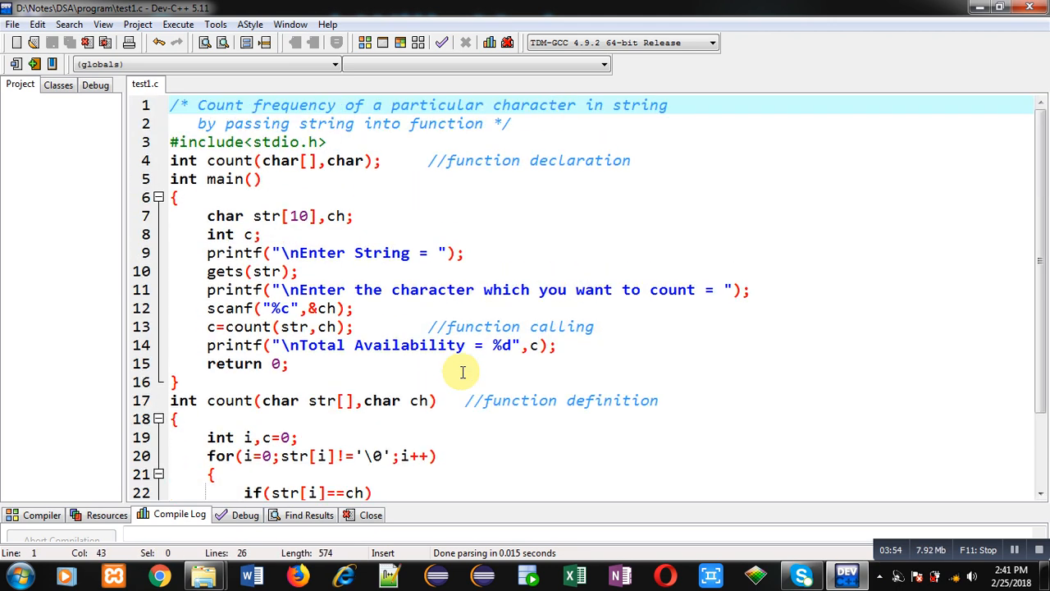
- Compile and run, entering 'Sanjay' and character 'a' to get Total Availability = 2
click(177, 23)
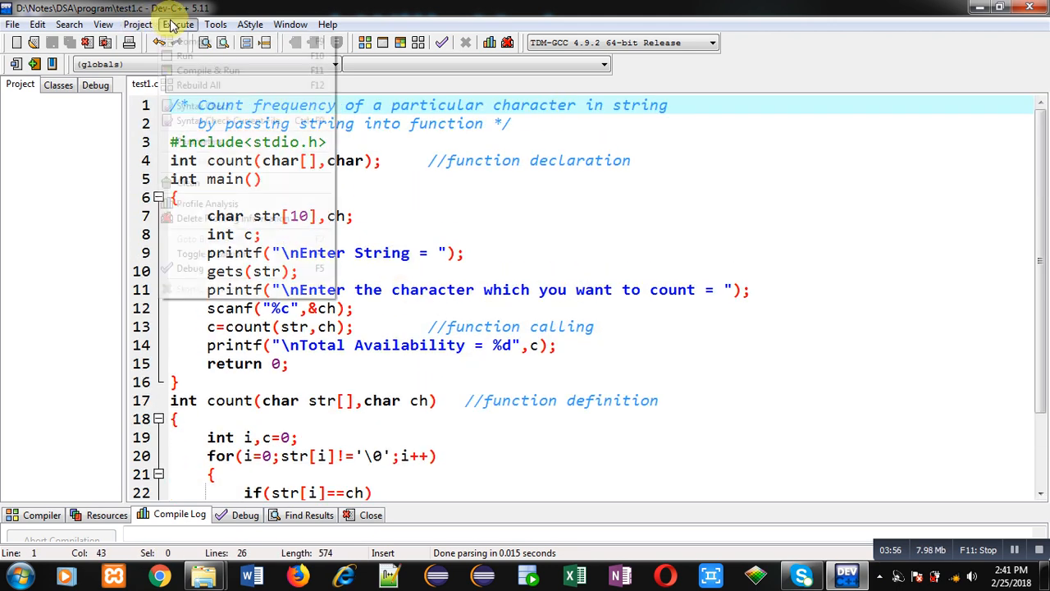
click(207, 70)
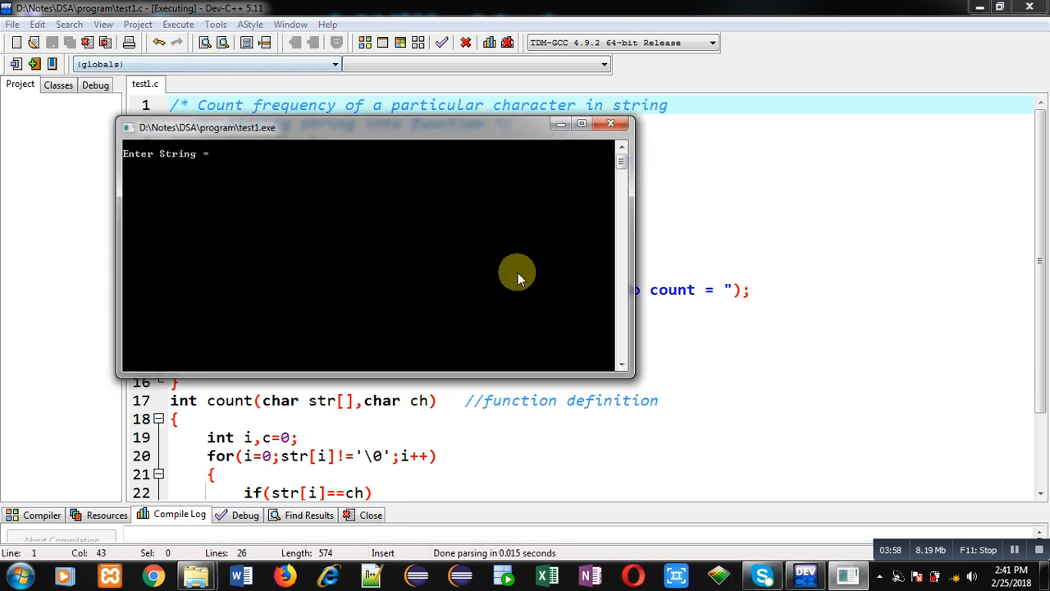
text(Sanjay)
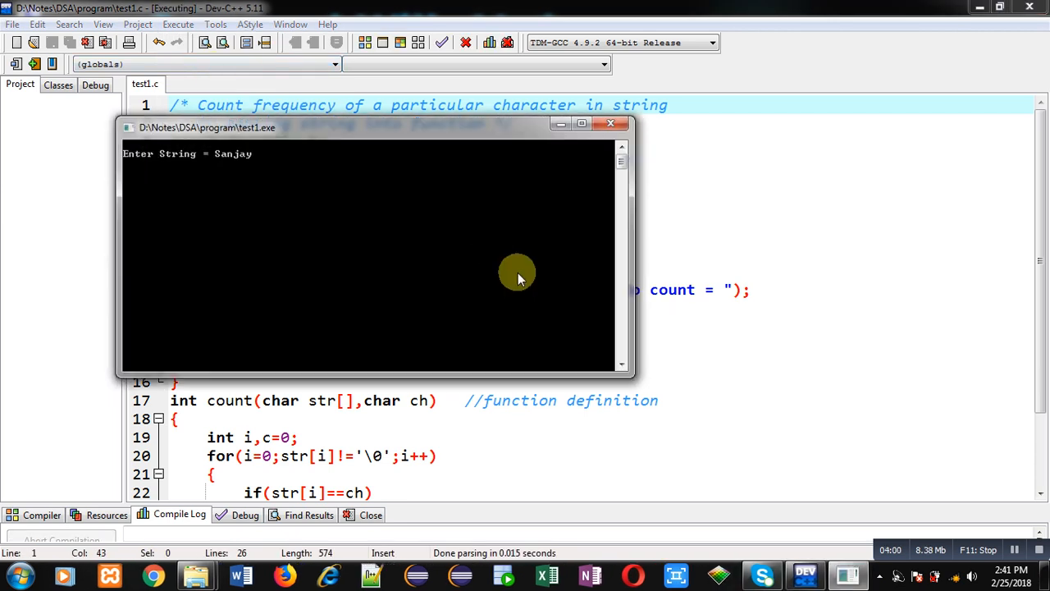
text(a)
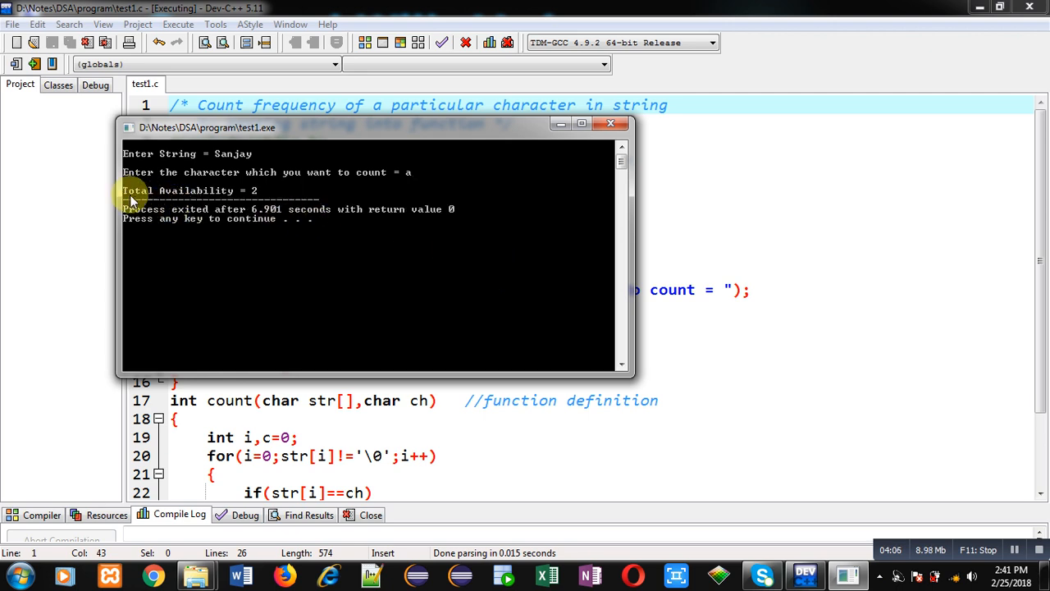
mouse_move(279, 197)
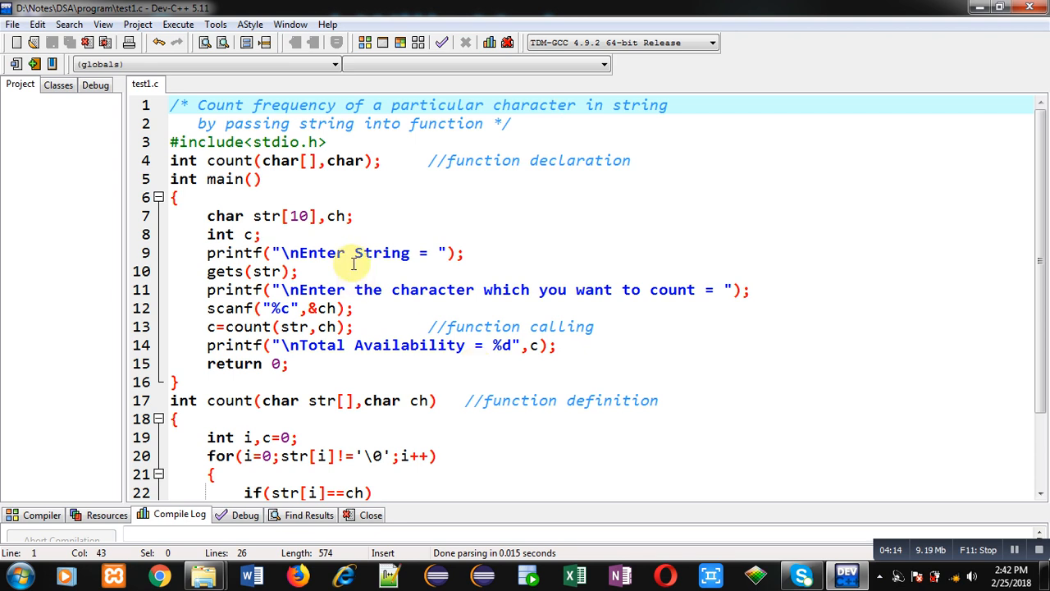
- Compile and run again, submitting the string and entering the character 'm'
click(178, 23)
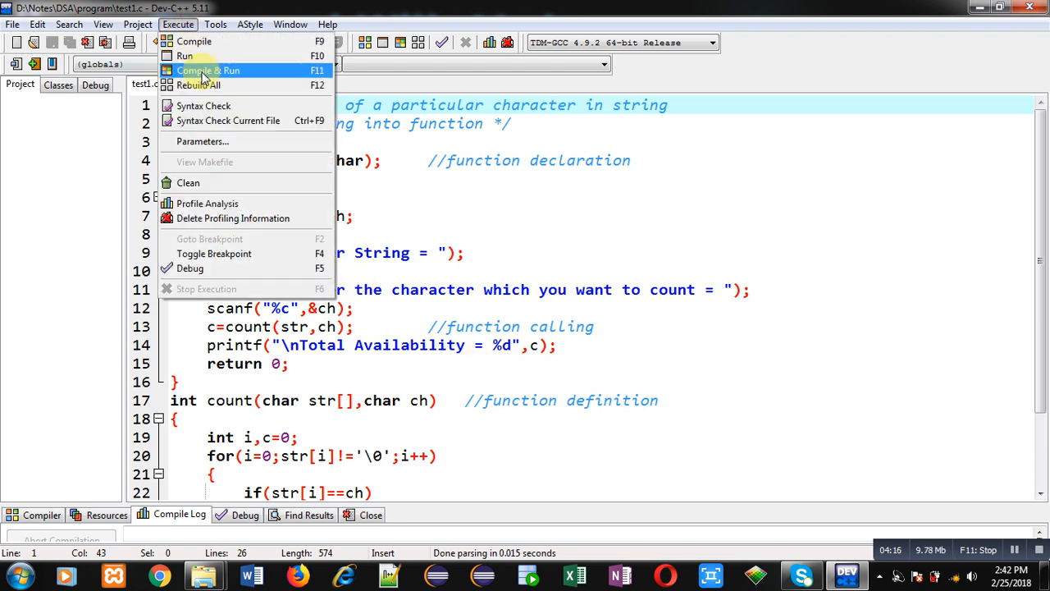
click(207, 70)
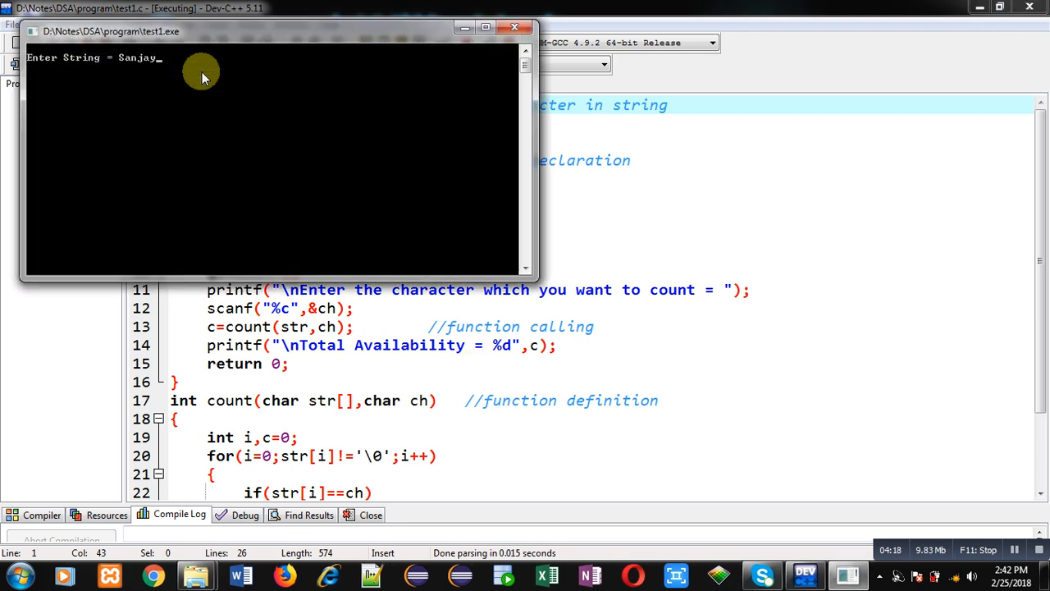
key(enter)
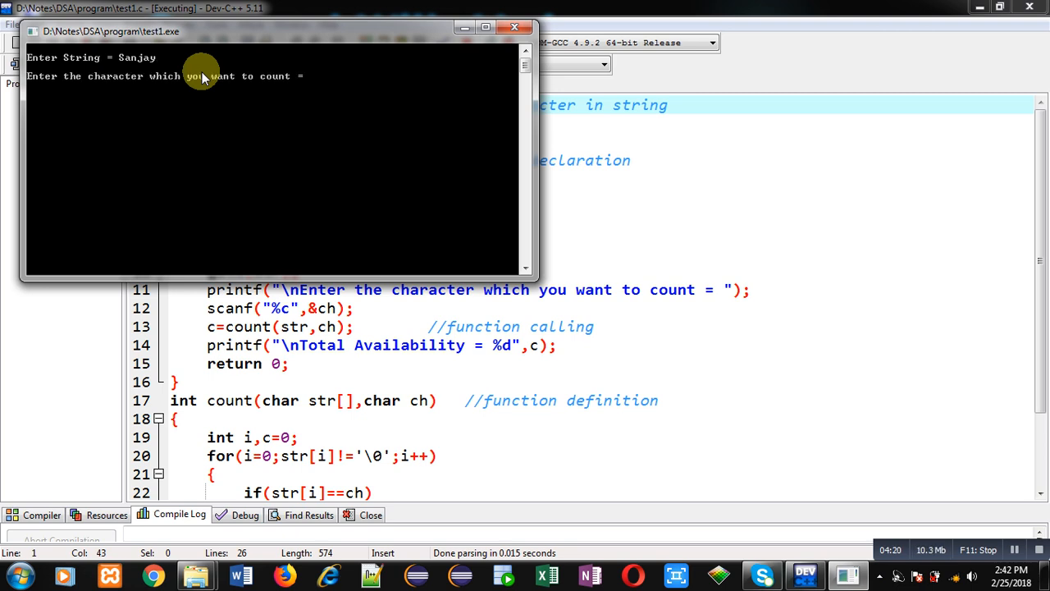
text(m)
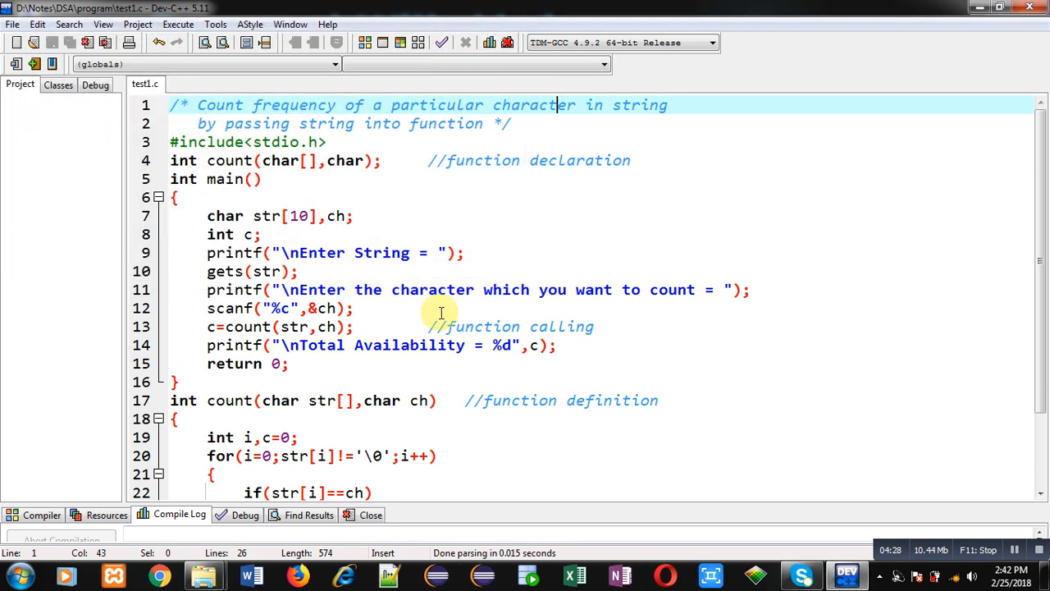
scroll(down, 3)
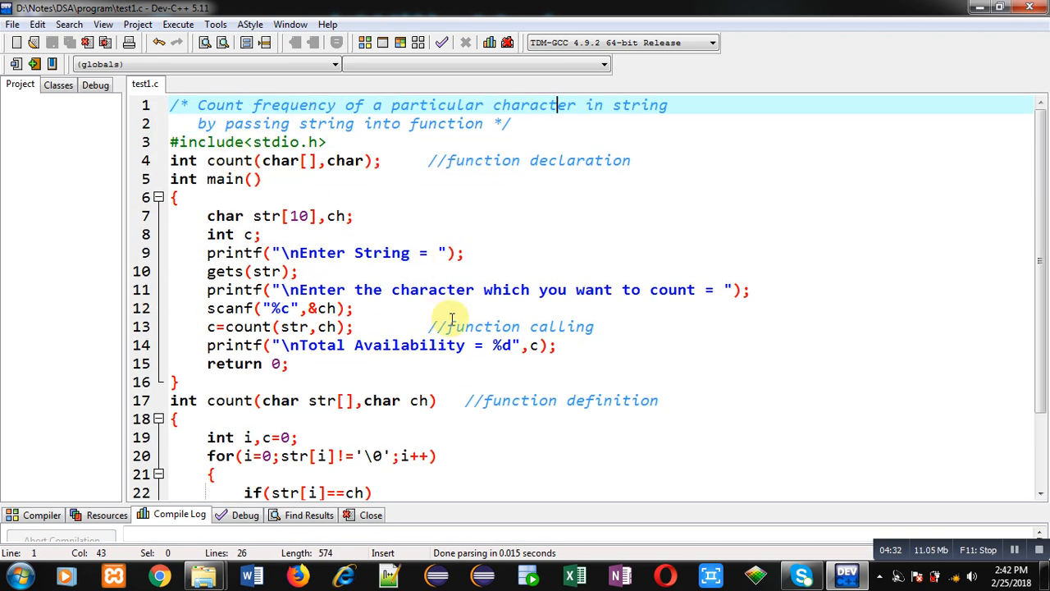
mouse_move(451, 320)
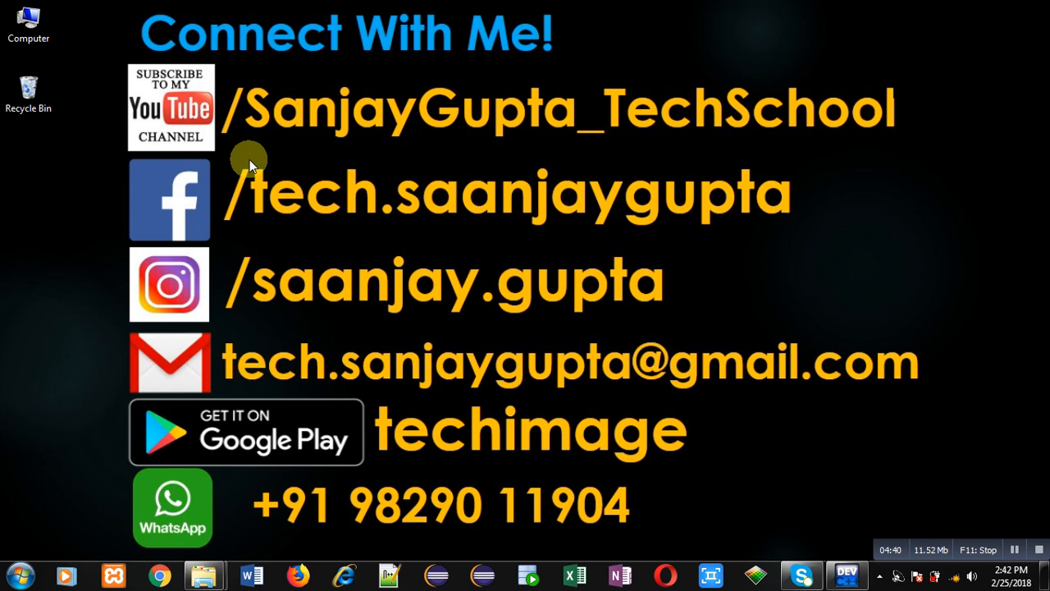
mouse_move(513, 161)
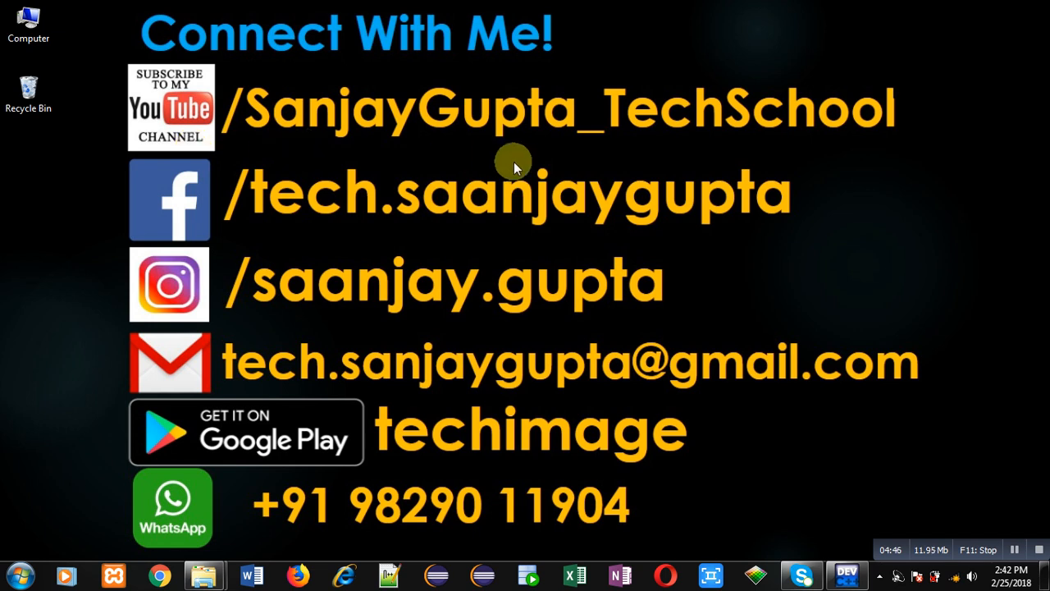
mouse_move(556, 480)
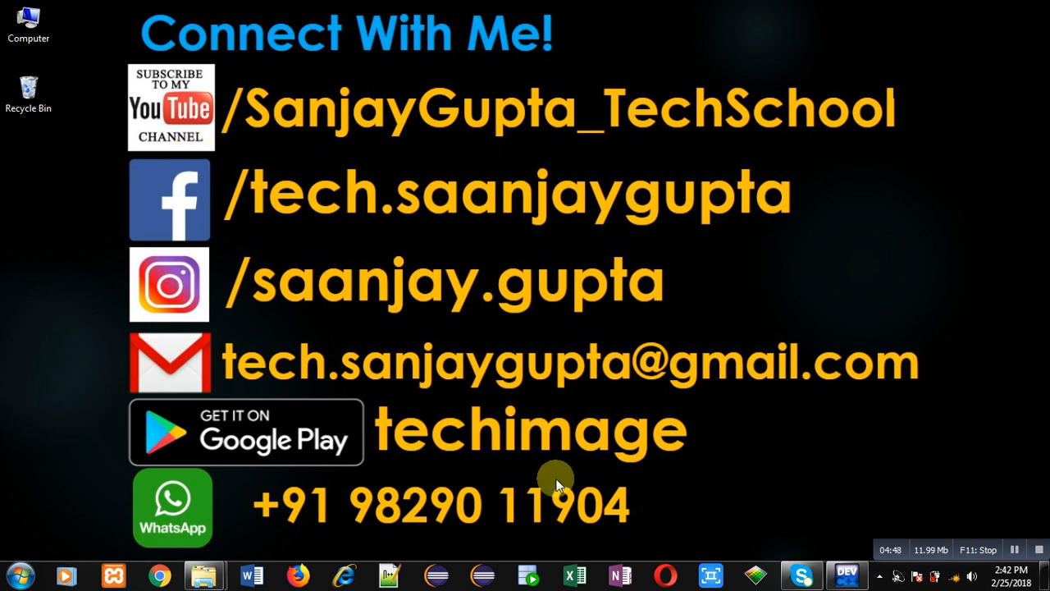
mouse_move(402, 474)
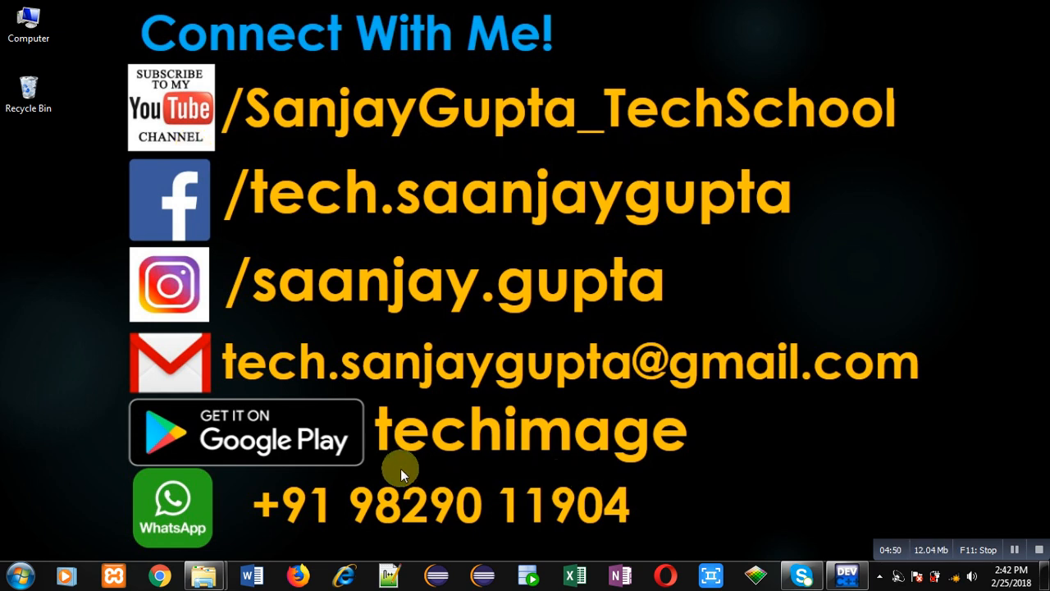